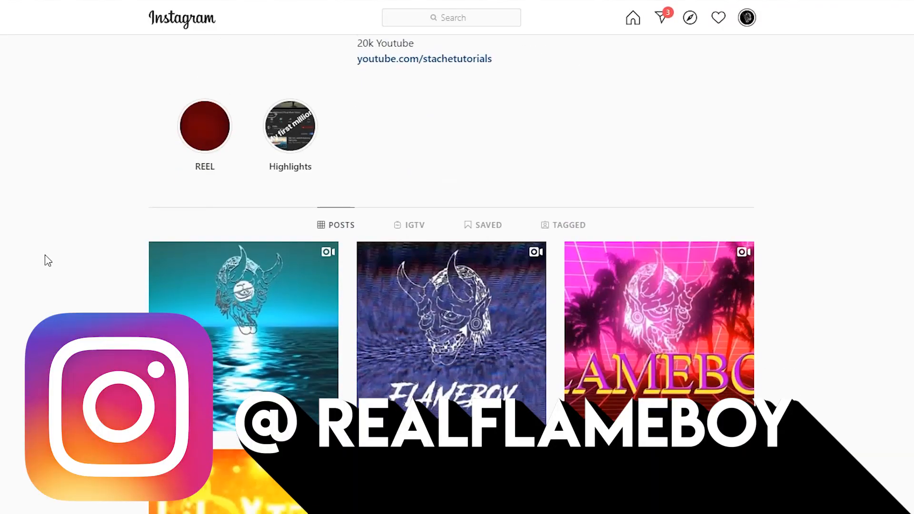
Import the Flameboy Freeze Frame Transitions .prfpset file into the Effects presets
left_click(243, 327)
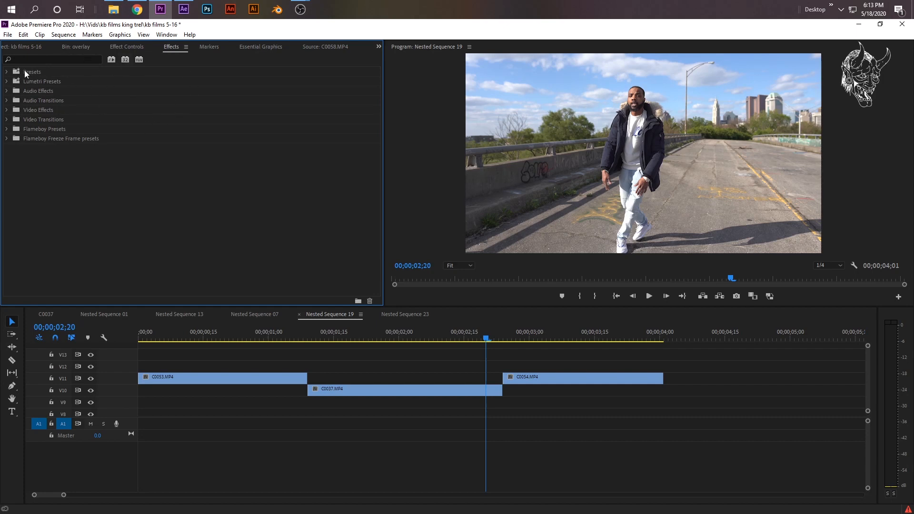
left_click(32, 71)
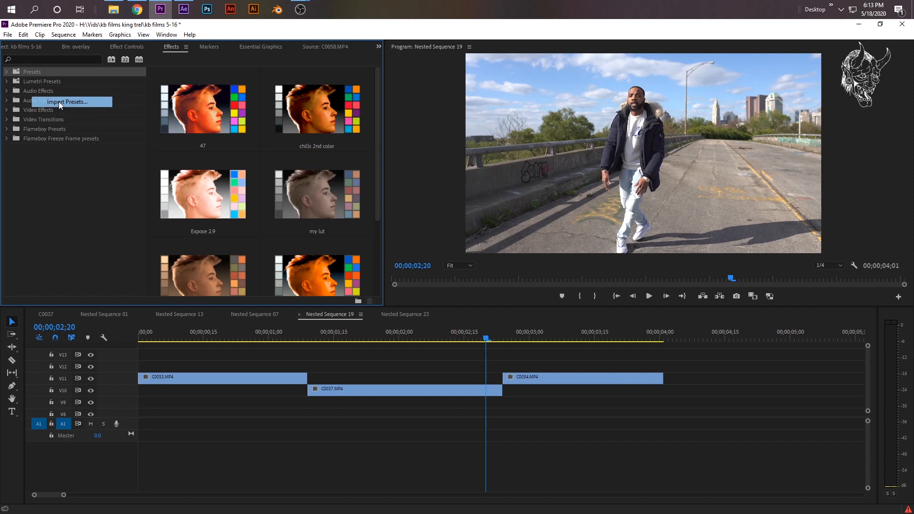
left_click(65, 101)
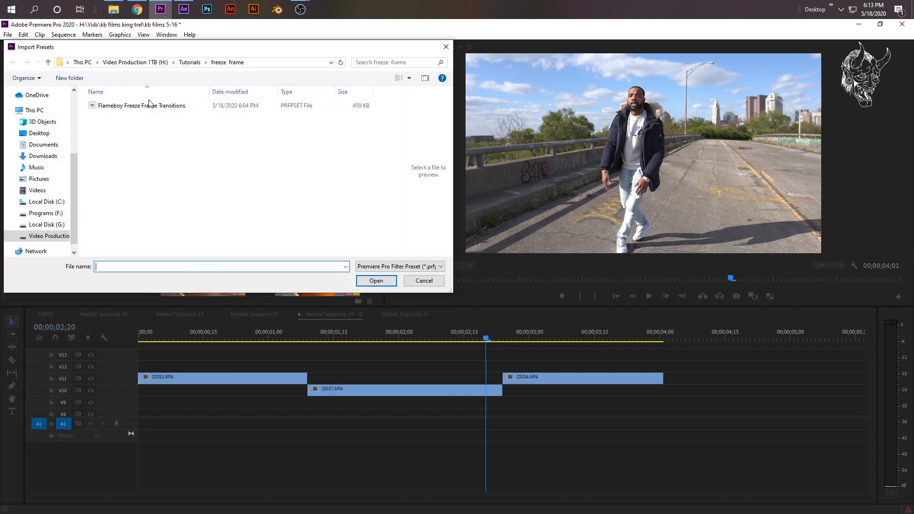
left_click(142, 106)
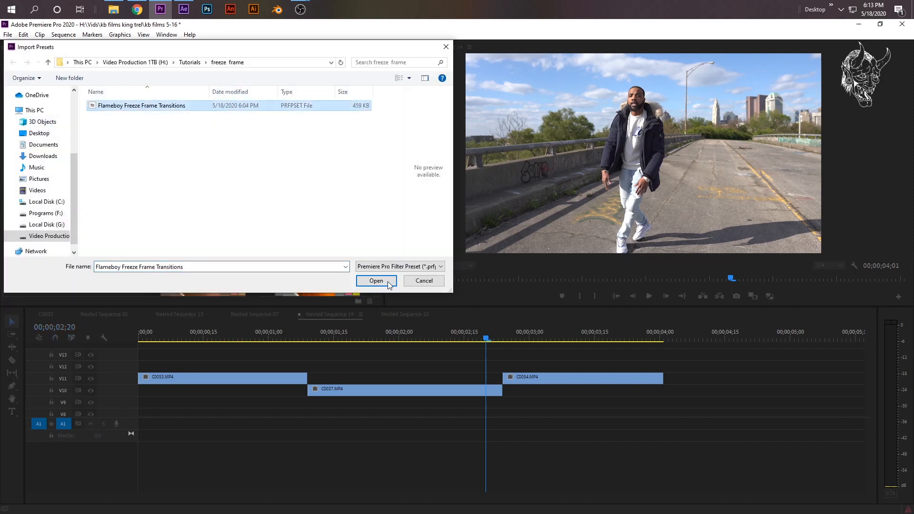
left_click(376, 281)
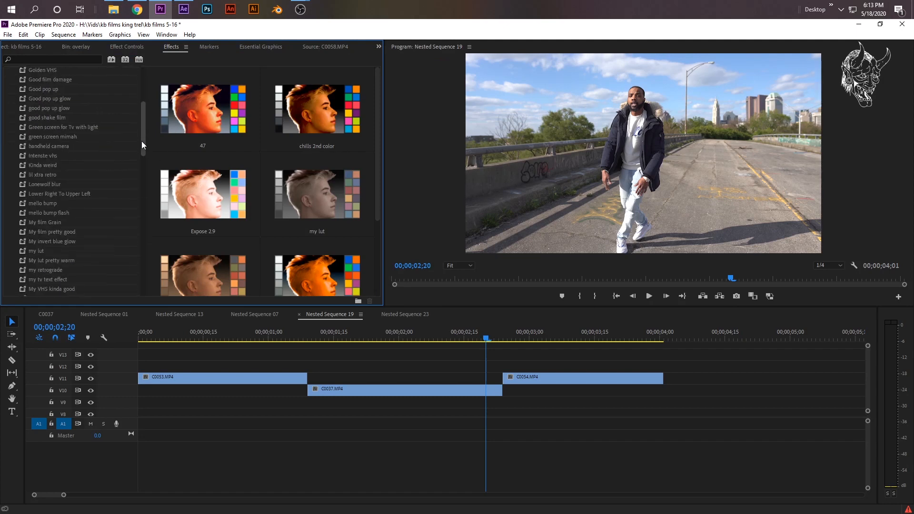
Expand the imported folder to reveal the Liquid, Shake, Stretch and Wave presets
scroll("down", 3)
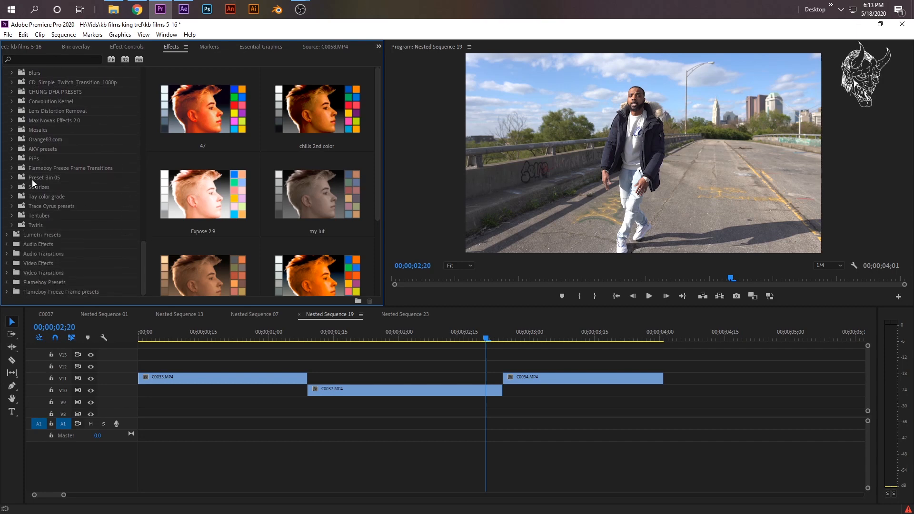
mouse_move(13, 171)
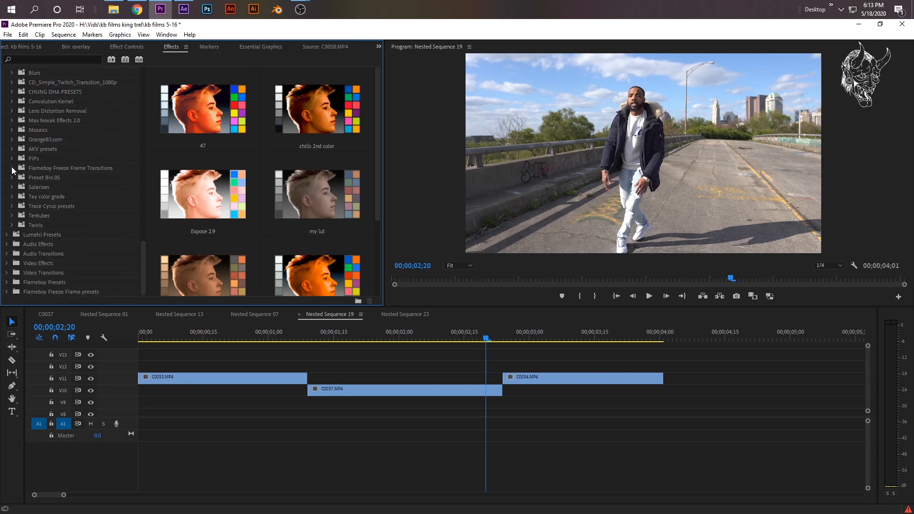
left_click(12, 168)
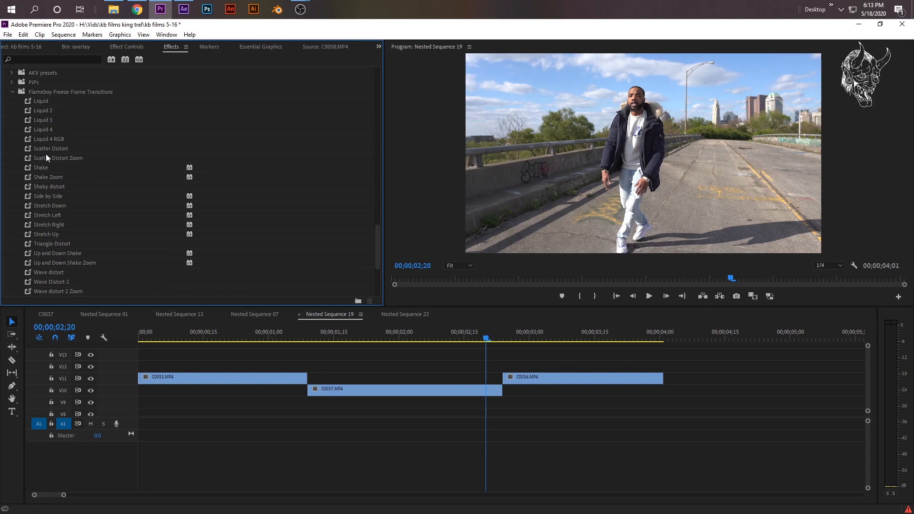
scroll("down", 3)
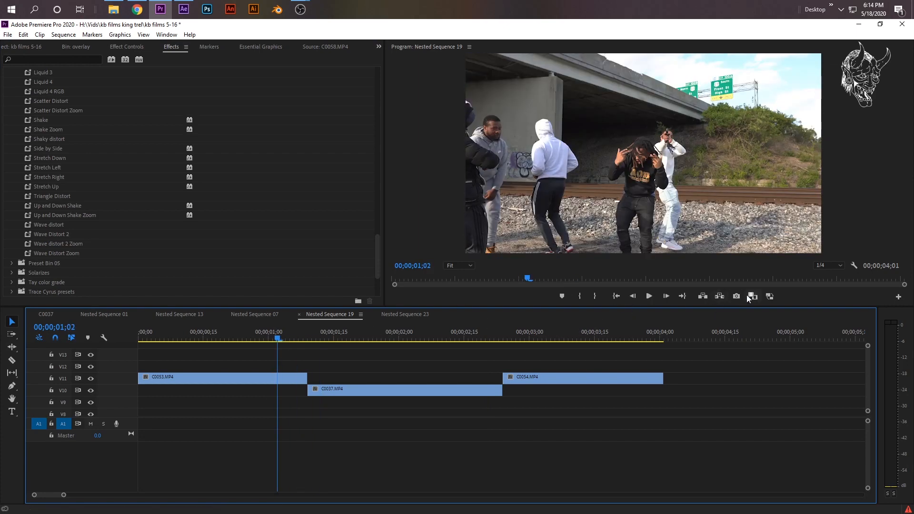
Play the nested sequence and park the playhead at the start of C0037
left_click(648, 296)
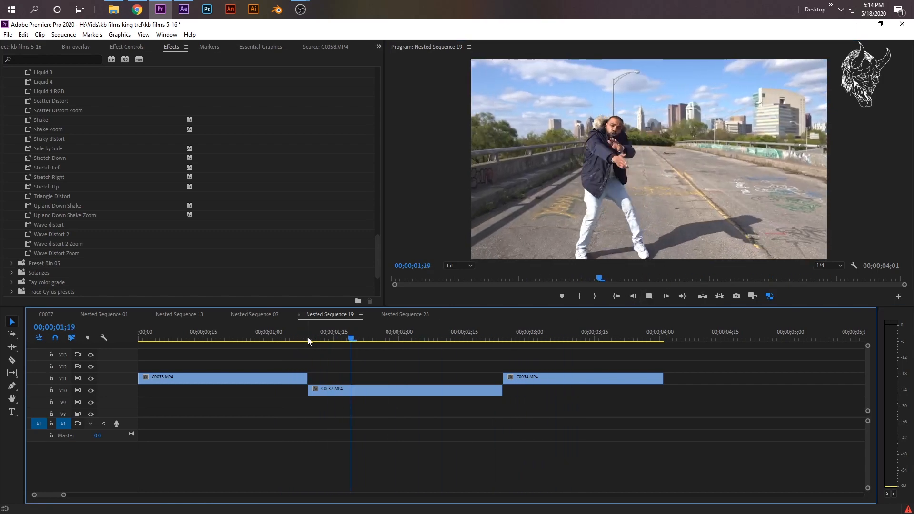
left_click(308, 331)
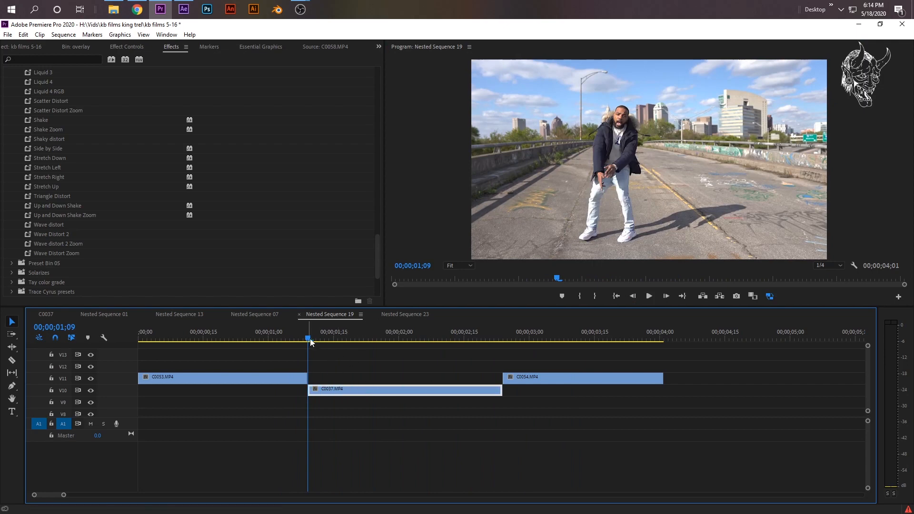
Copy C0037 onto the top track and apply Add Frame Hold to freeze it
left_click(405, 389)
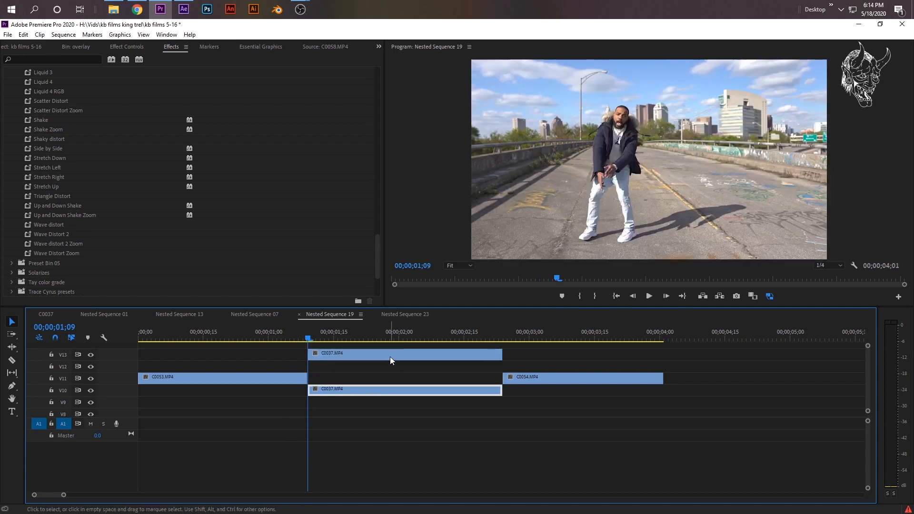
mouse_move(390, 360)
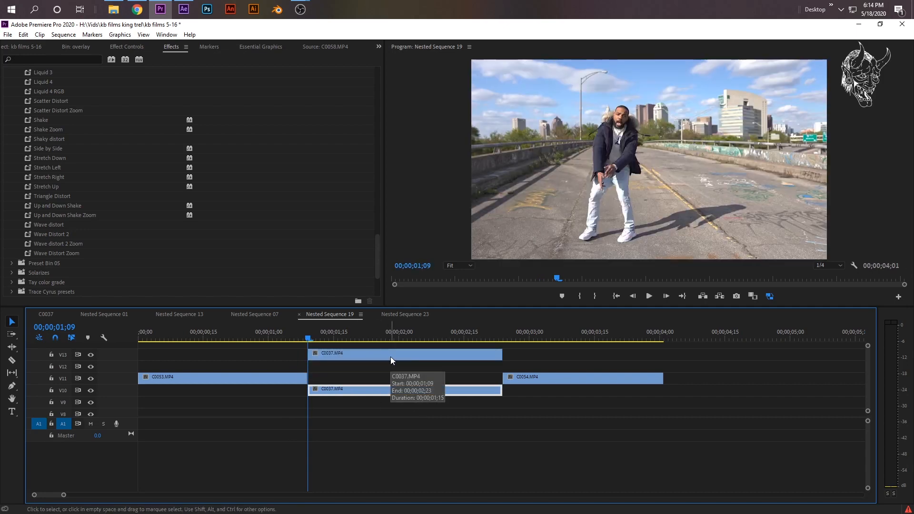
right_click(390, 360)
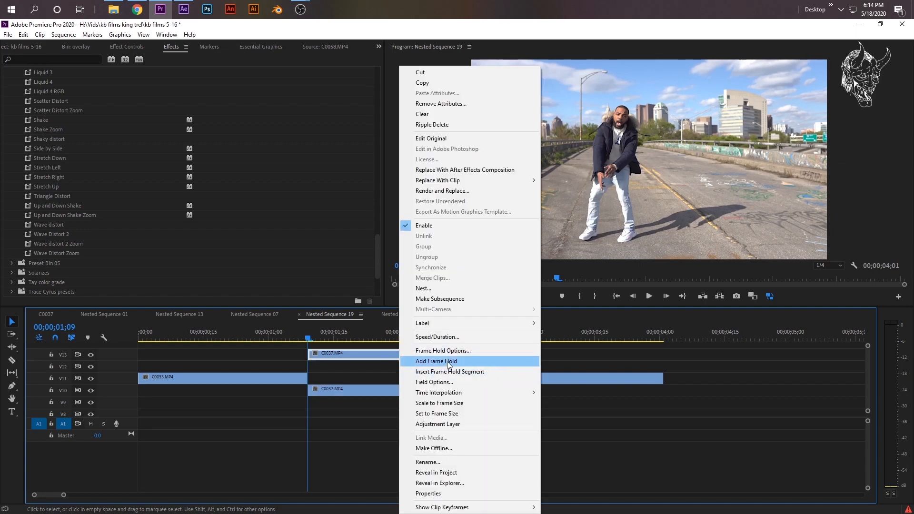
left_click(436, 360)
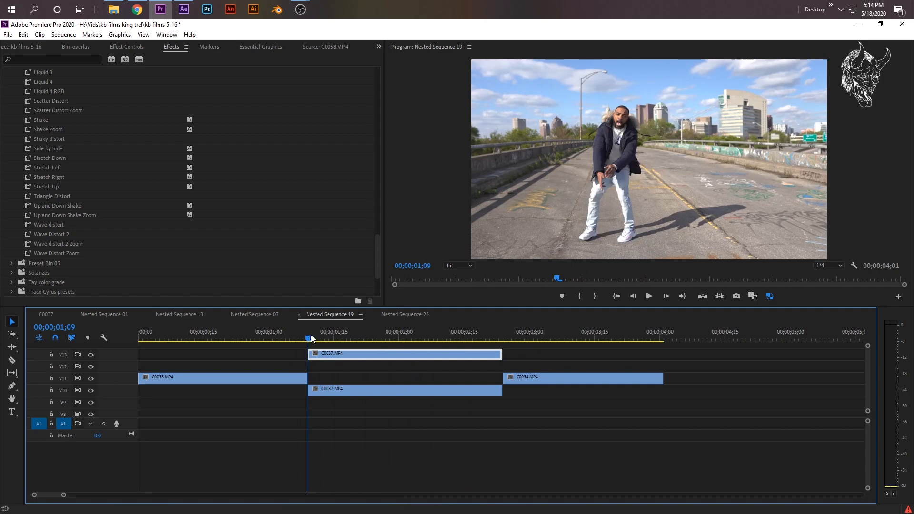
mouse_move(378, 332)
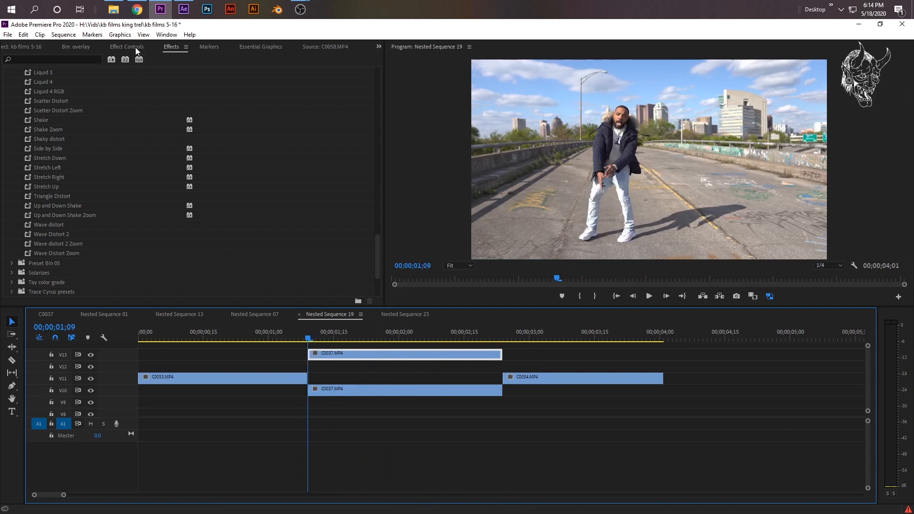
Trace a free-draw bezier opacity mask around the dancer on the held copy and preview the cutout
left_click(127, 46)
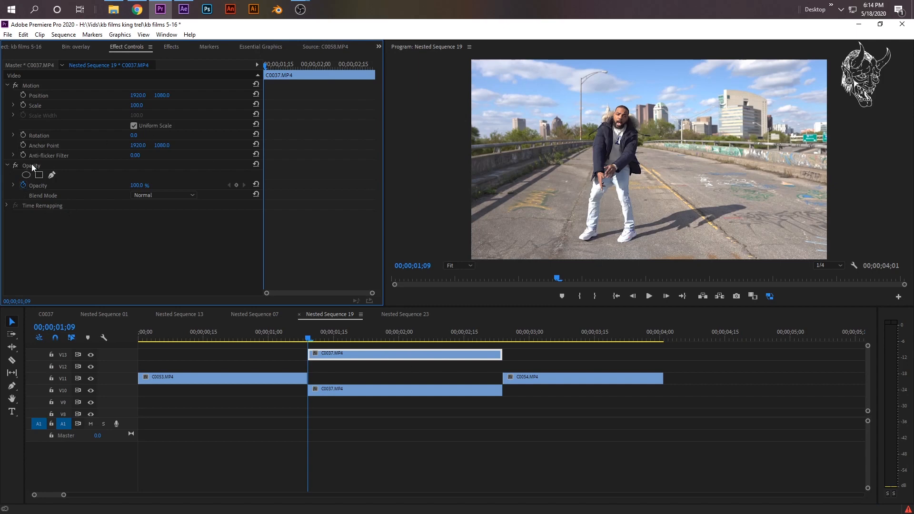
mouse_move(51, 175)
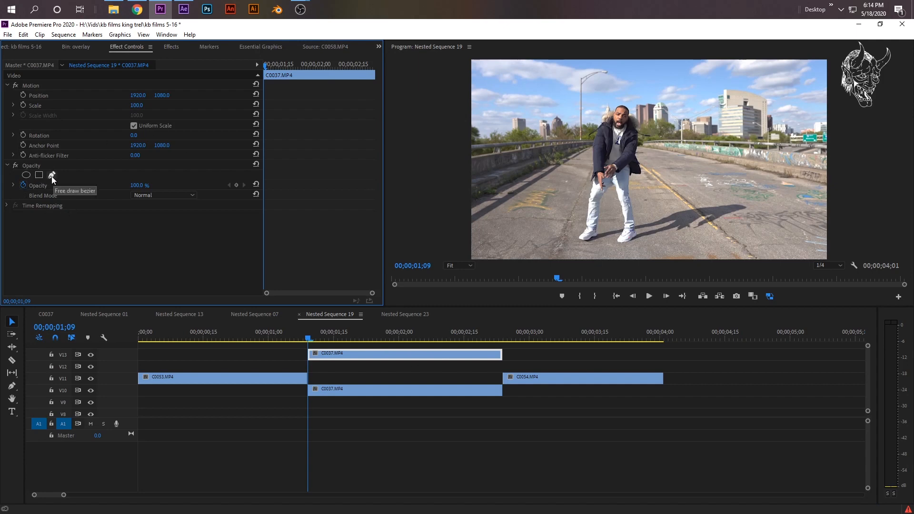
left_click(52, 175)
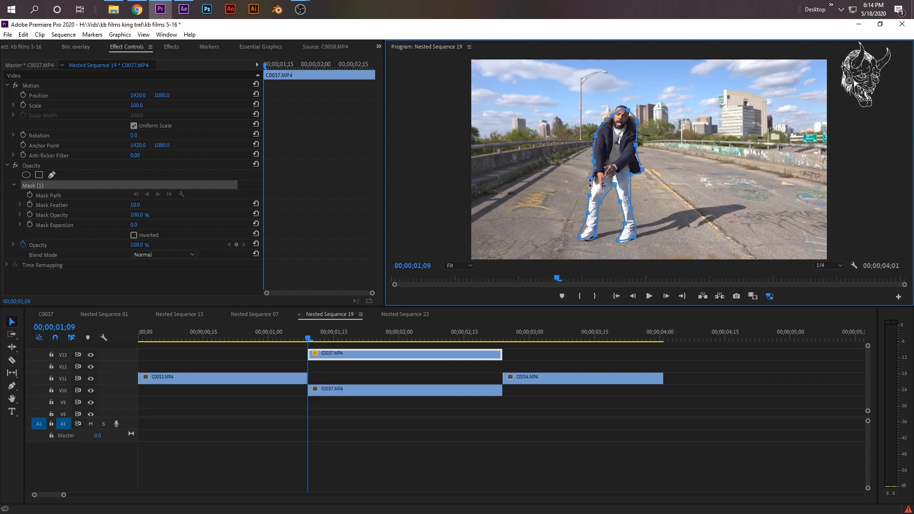
left_click(332, 338)
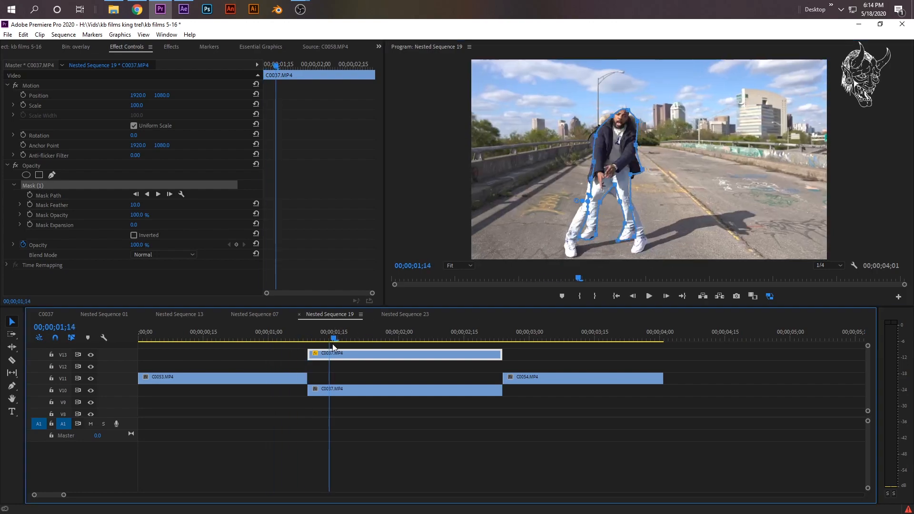
left_click(315, 339)
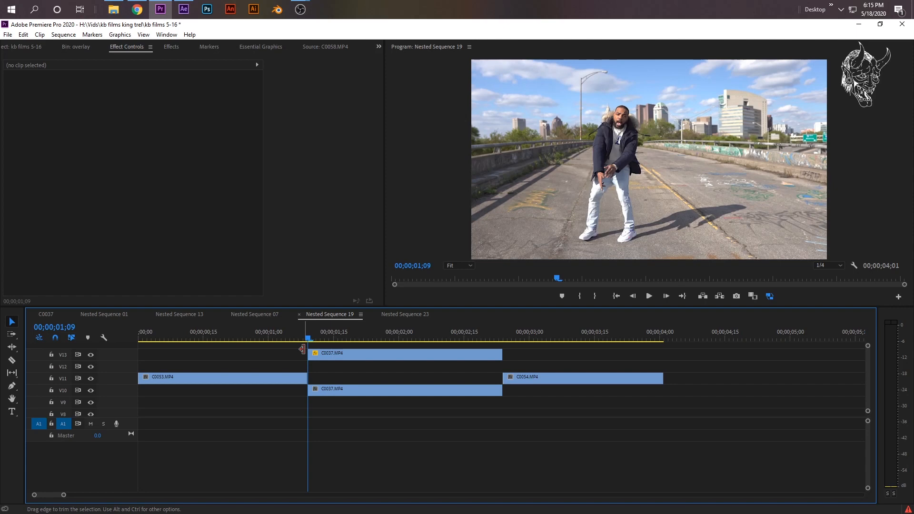
mouse_move(98, 79)
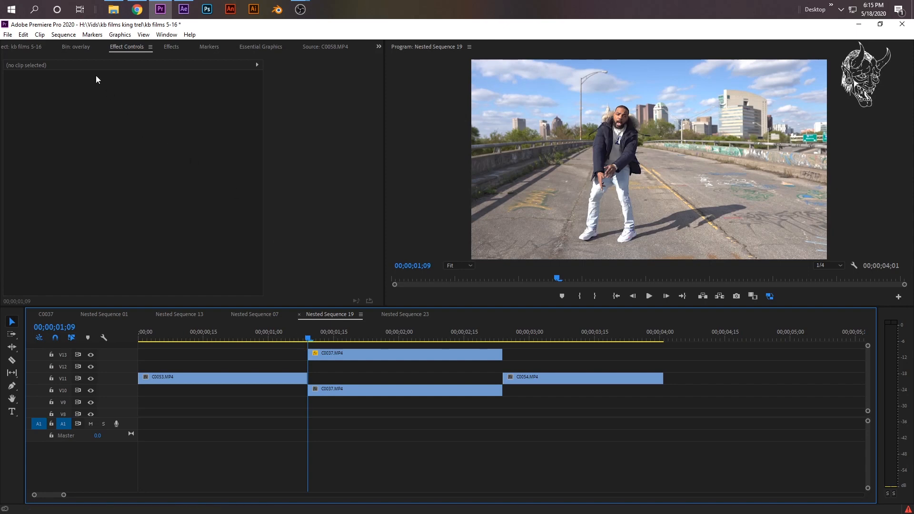
mouse_move(91, 67)
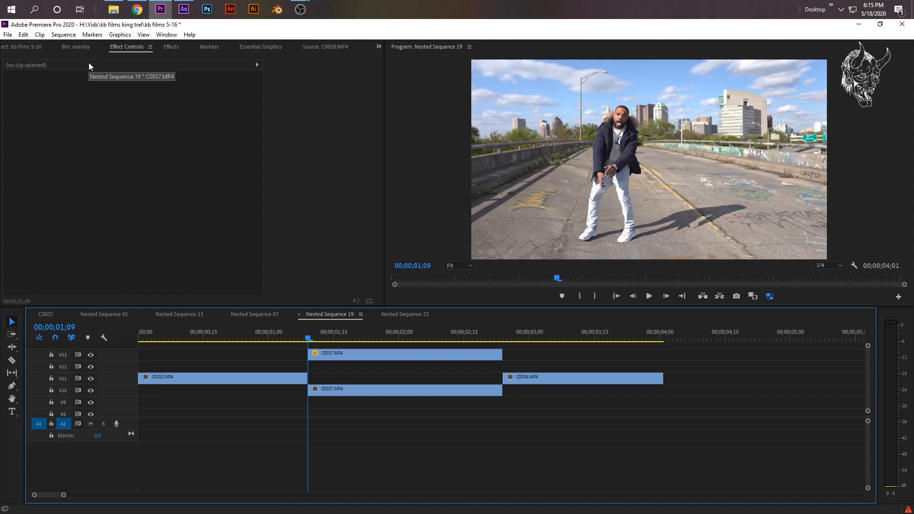
mouse_move(90, 65)
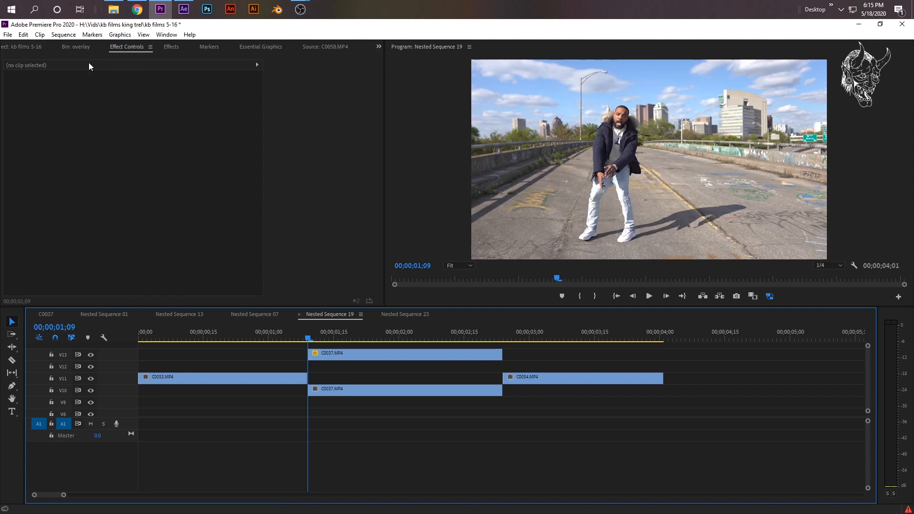
mouse_move(97, 68)
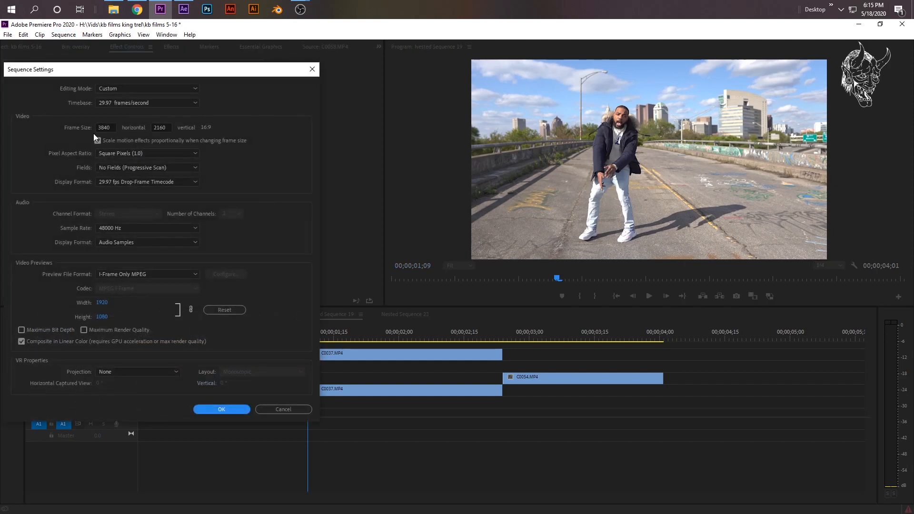
Dismiss the sequence settings and scrub later into the clip under the frozen cutout
left_click(220, 409)
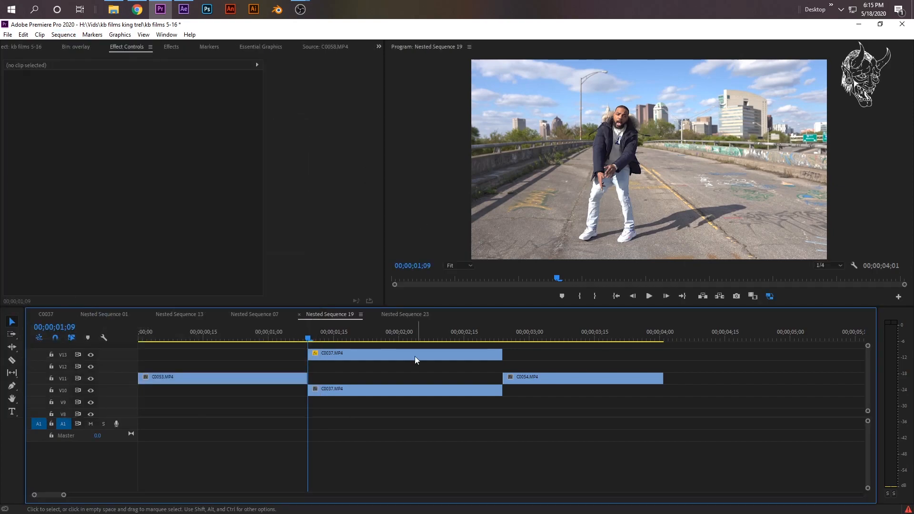
left_click(451, 331)
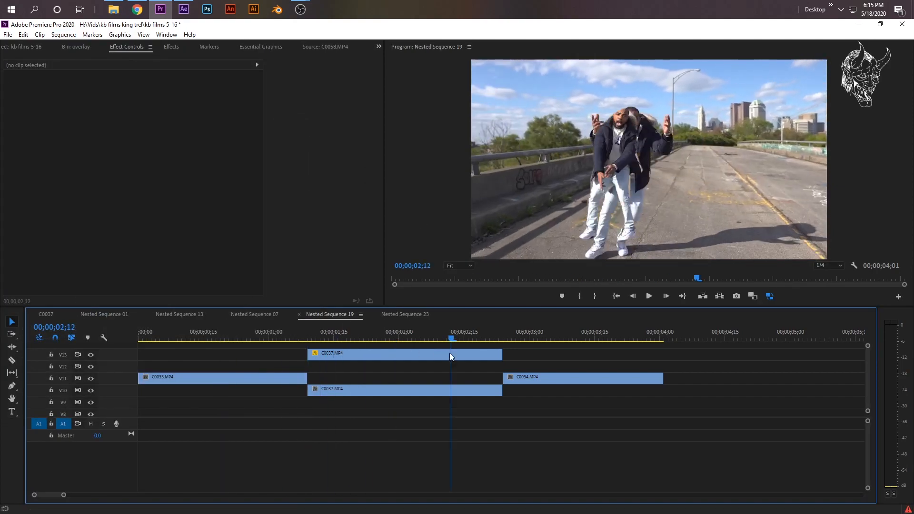
left_click(277, 331)
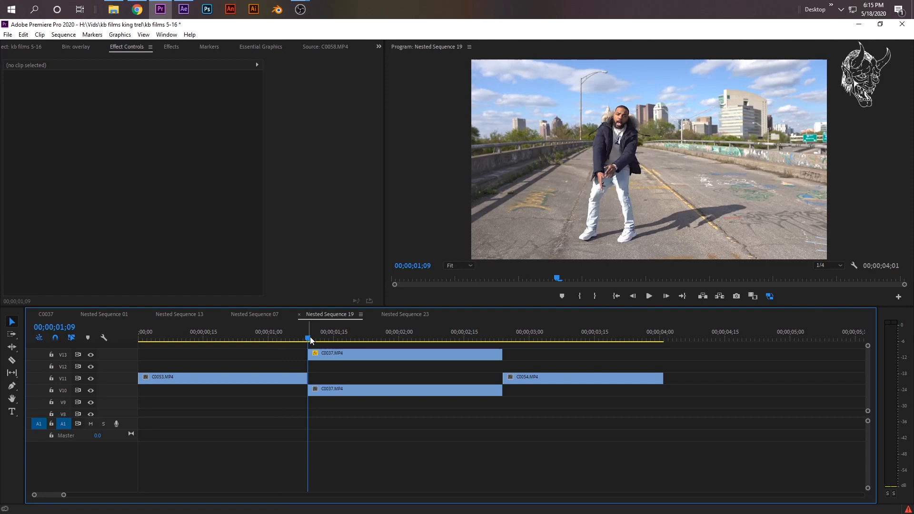
mouse_move(418, 357)
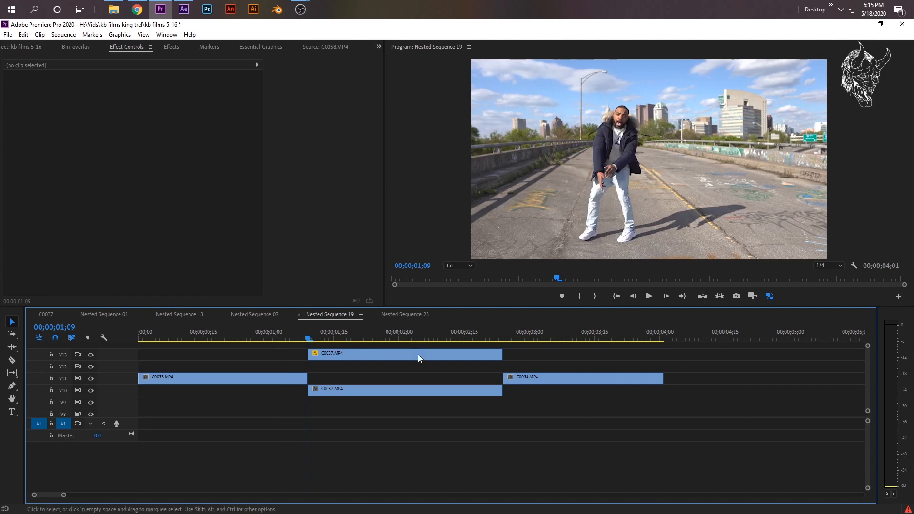
mouse_move(675, 269)
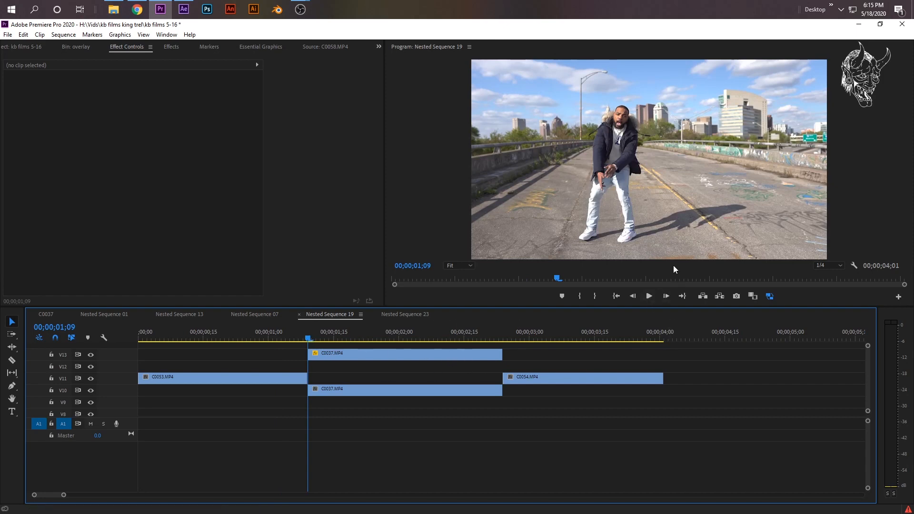
mouse_move(666, 296)
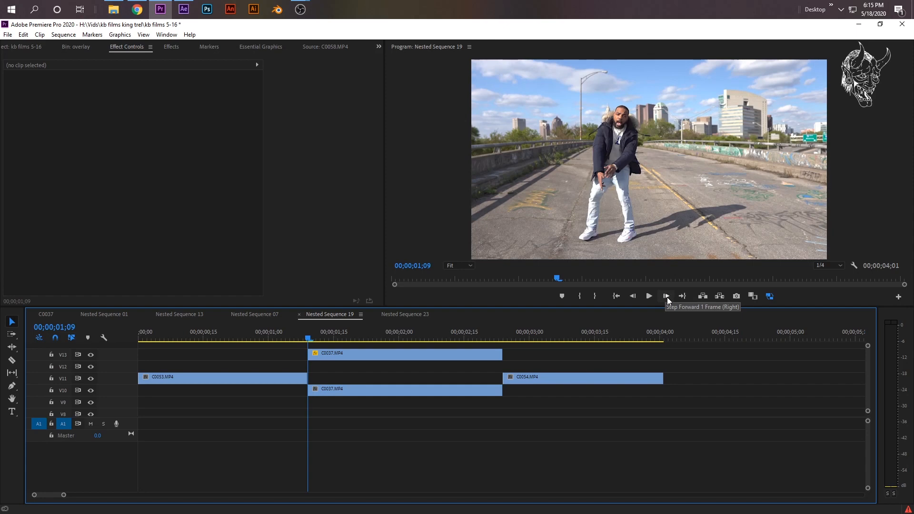
Step frames and trim the masked V13 copy to a short hold ending at the cut from C0053
left_click(666, 296)
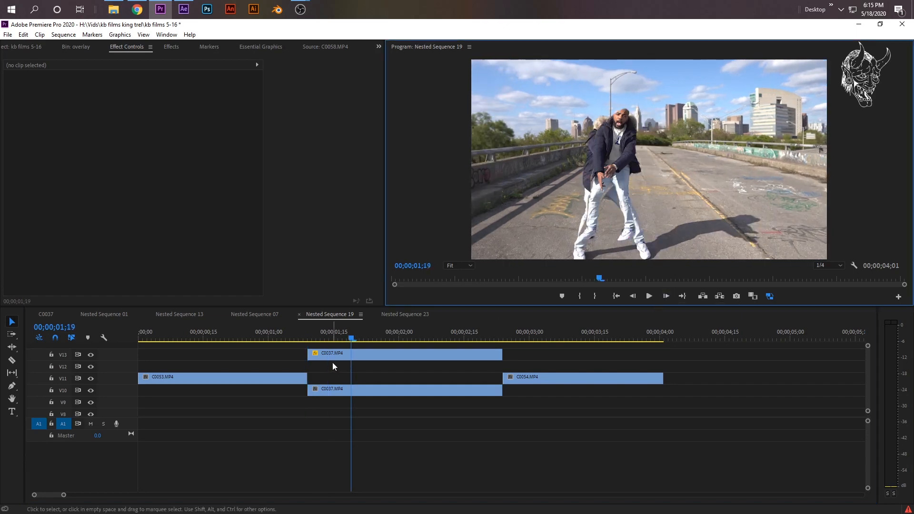
left_click(328, 353)
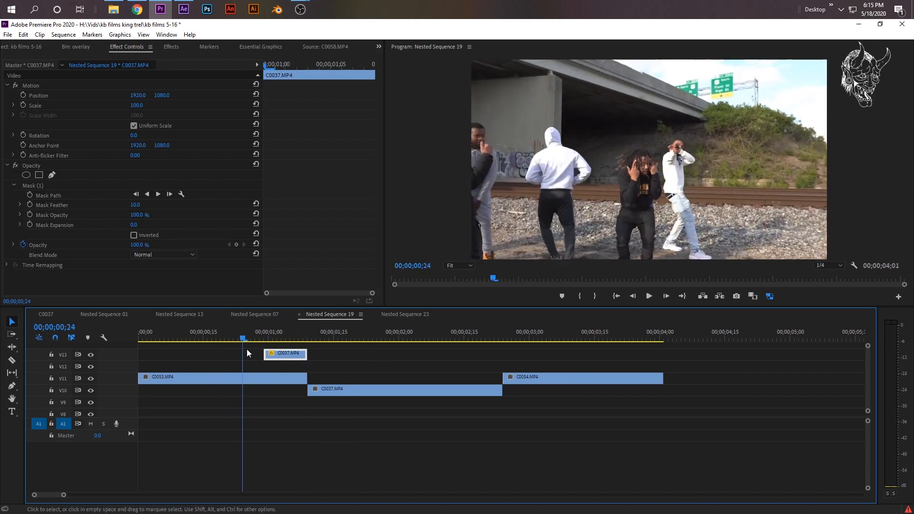
left_click(281, 338)
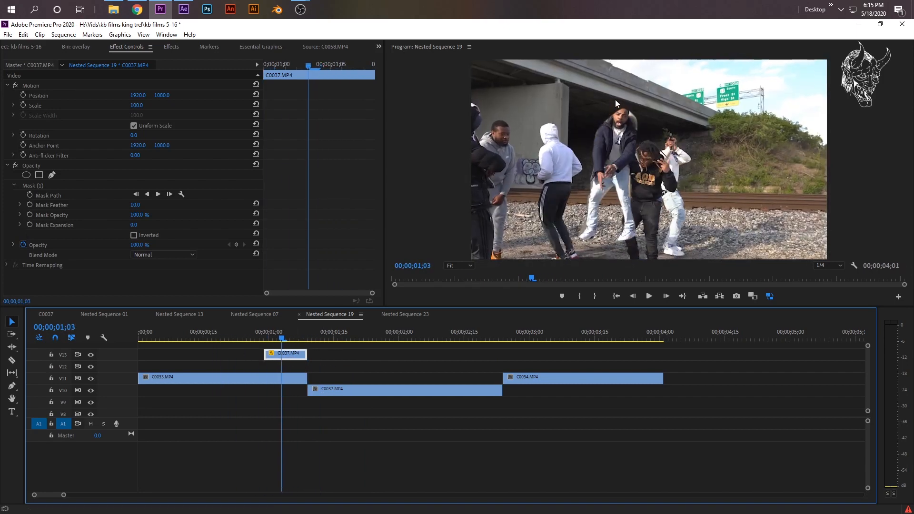
left_click(271, 338)
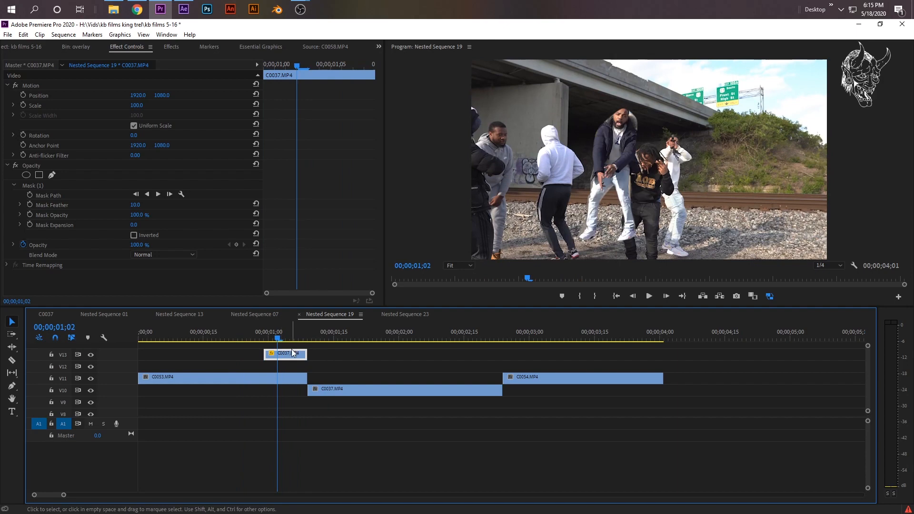
Nest the short masked hold as Nested Sequence 27
right_click(285, 353)
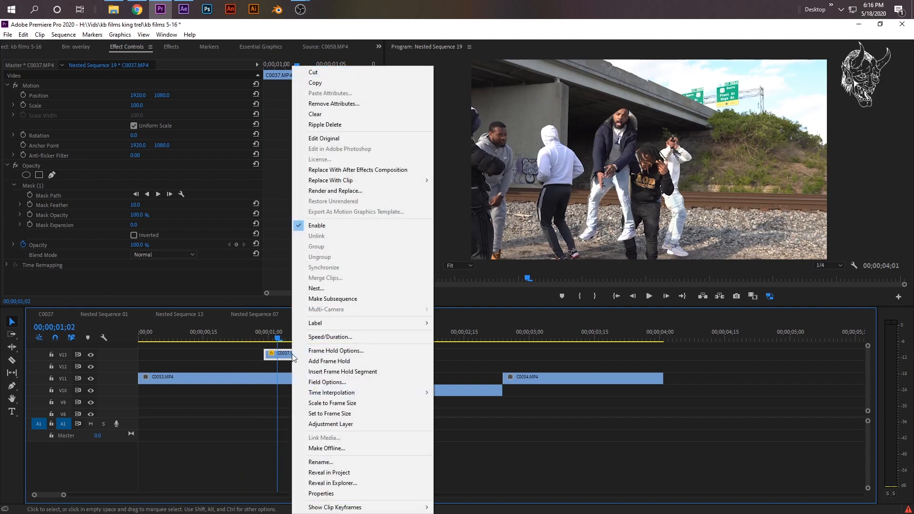
left_click(316, 288)
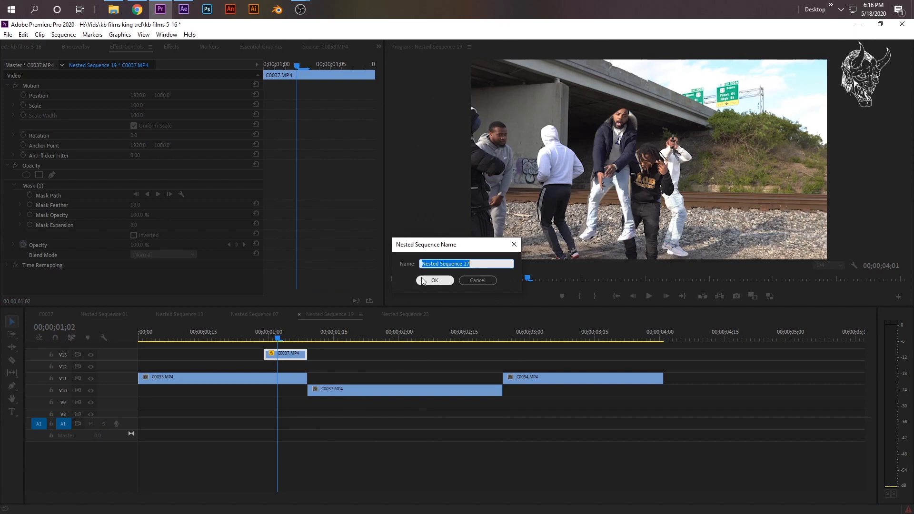
left_click(434, 280)
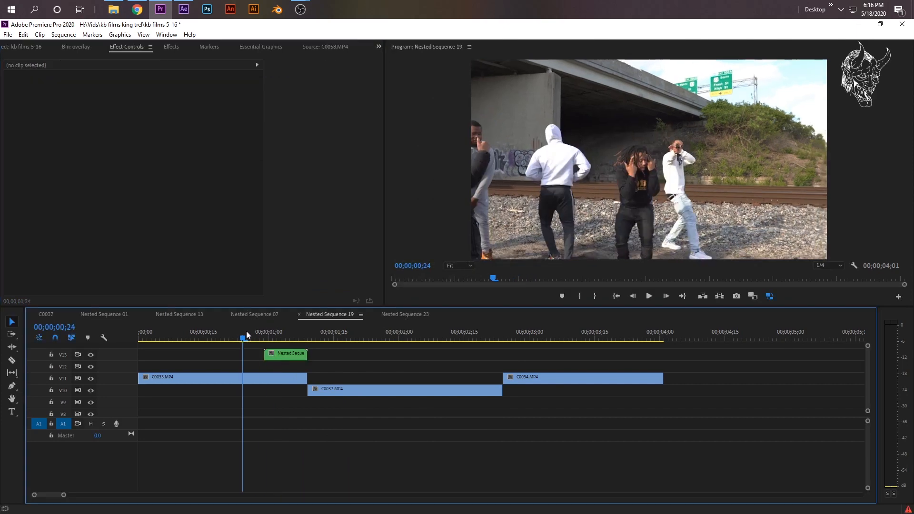
Select the nested clip and bring up the Flameboy transition presets in Effects
left_click(291, 336)
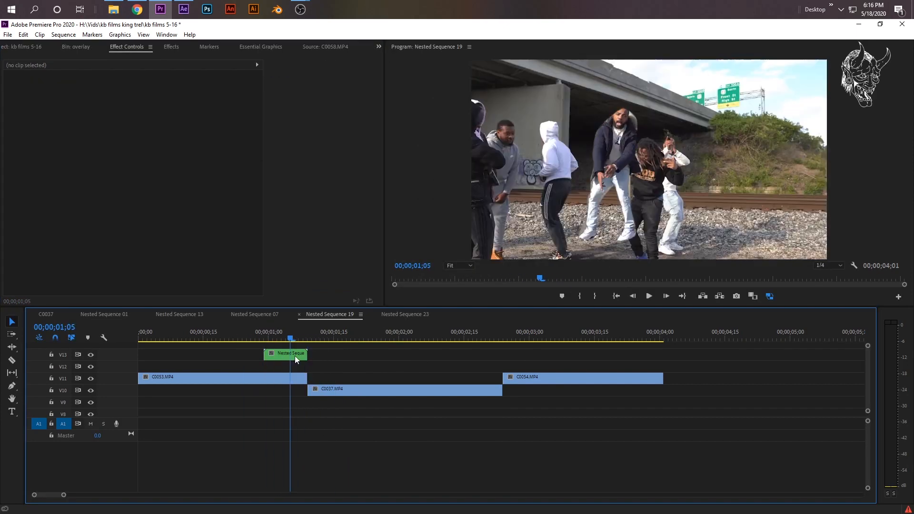
left_click(171, 47)
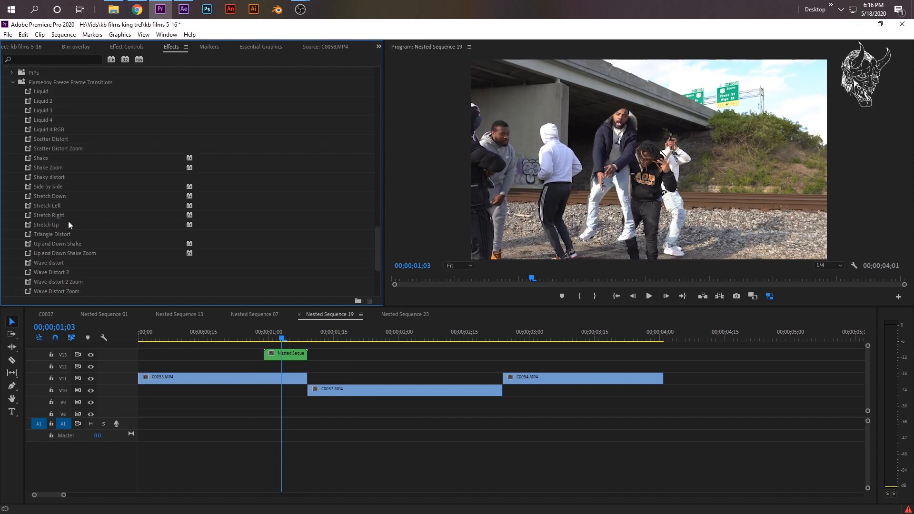
scroll("down", 3)
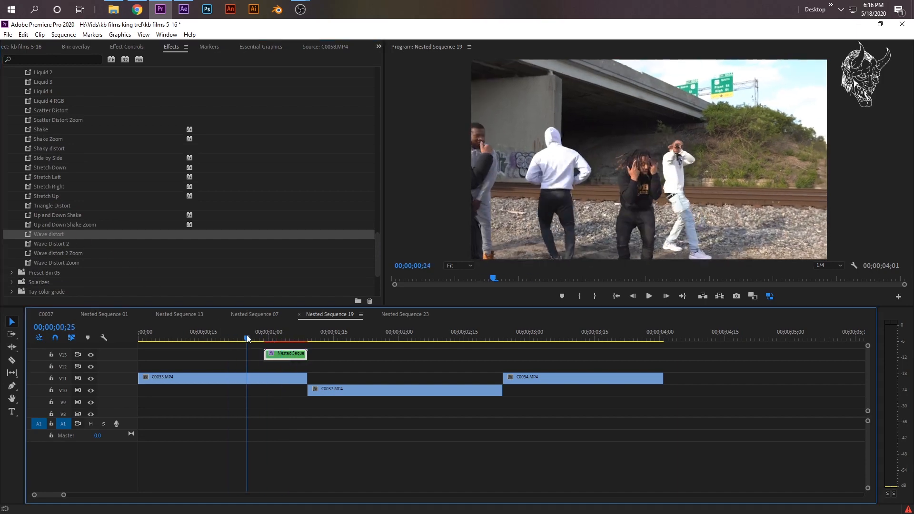
Play the Wave distort transition around the first cut and jump ahead toward the second cut
left_click(648, 296)
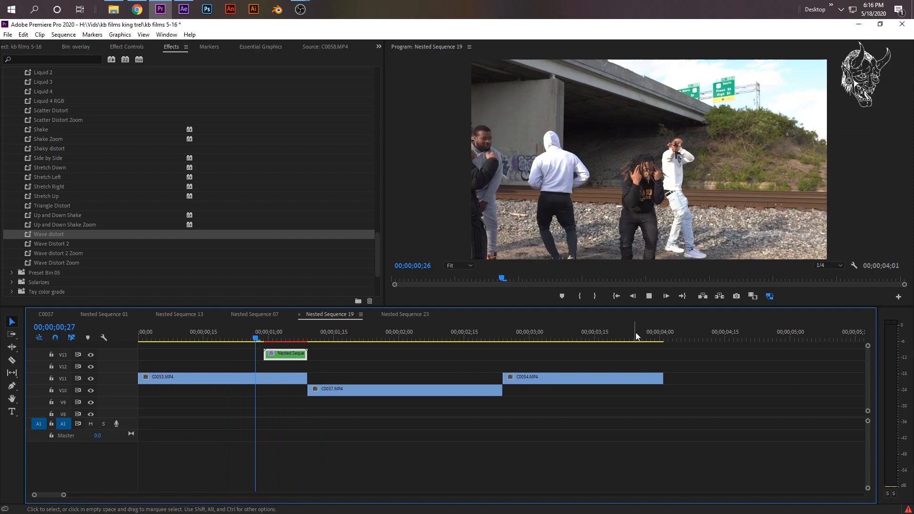
left_click(265, 338)
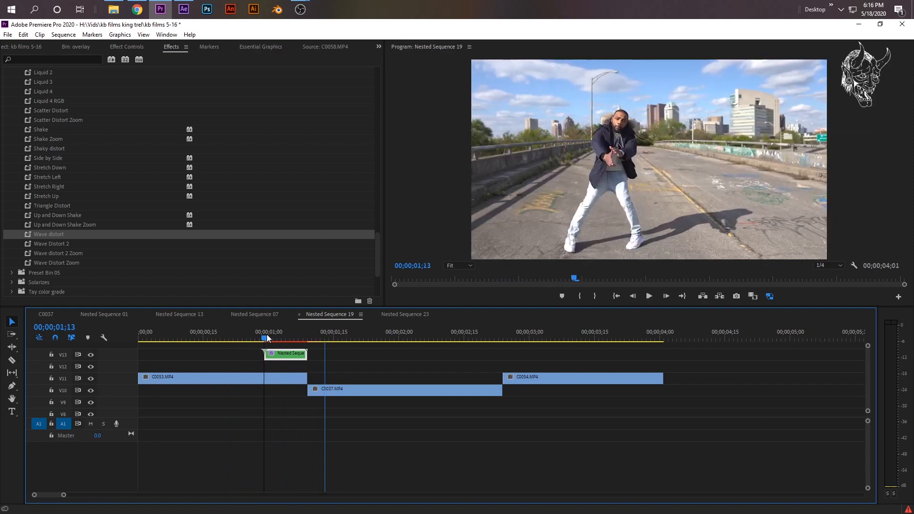
left_click(265, 331)
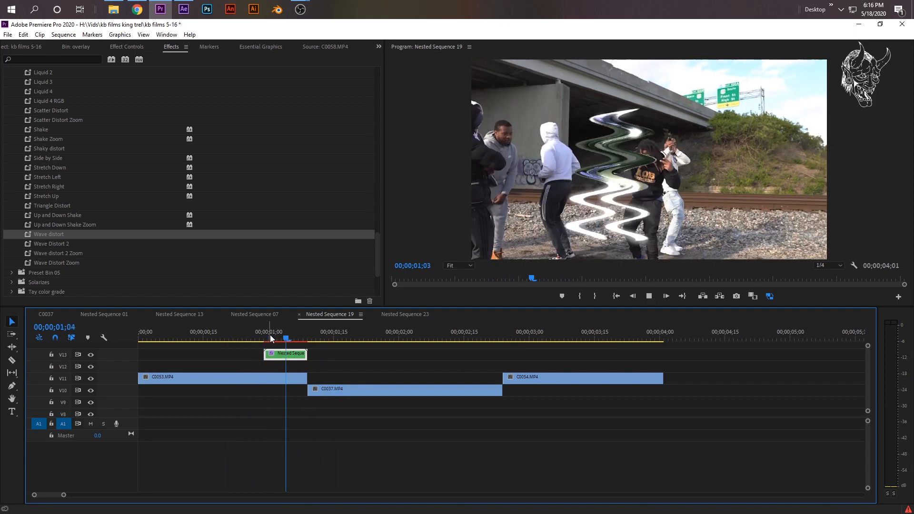
left_click(495, 338)
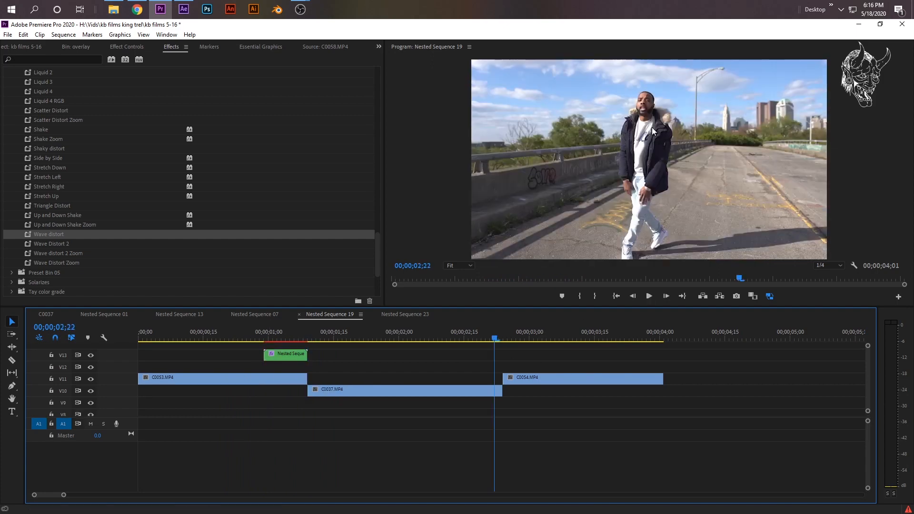
mouse_move(500, 355)
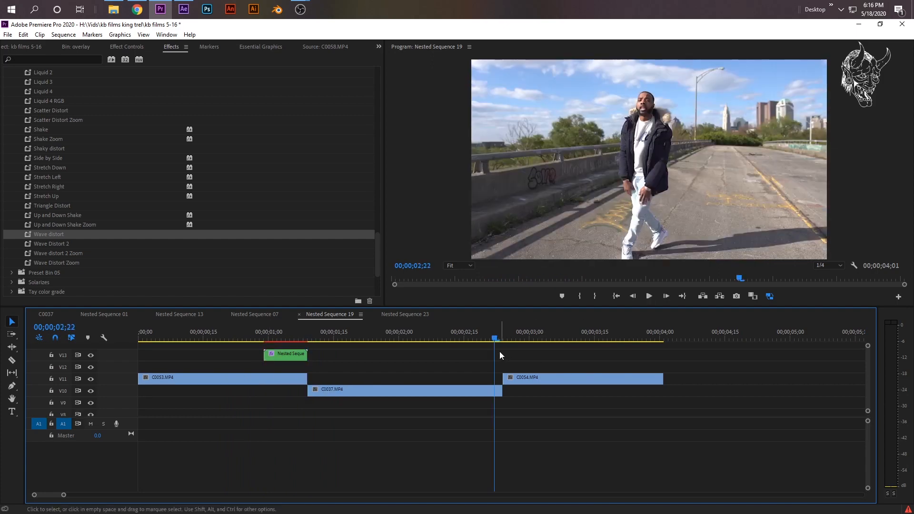
left_click(577, 338)
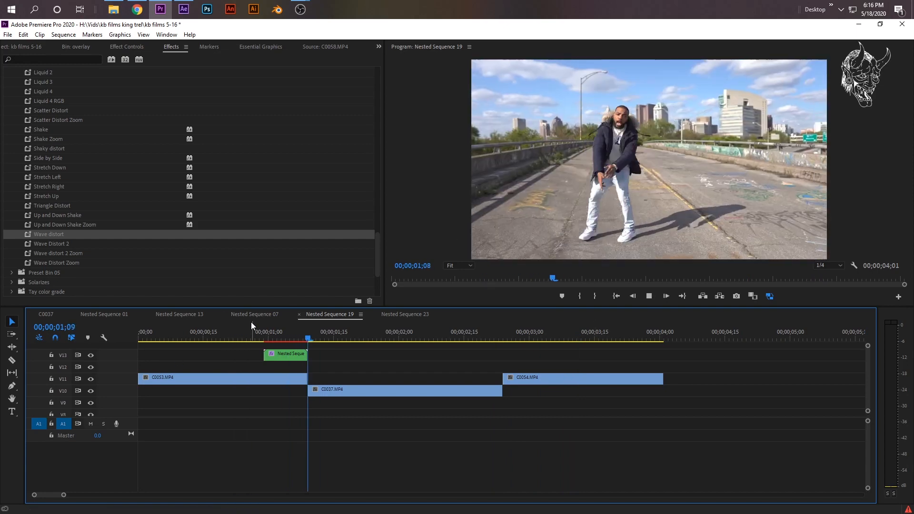
Check Nested Sequence 07 and 23, then return to Nested Sequence 19
left_click(254, 314)
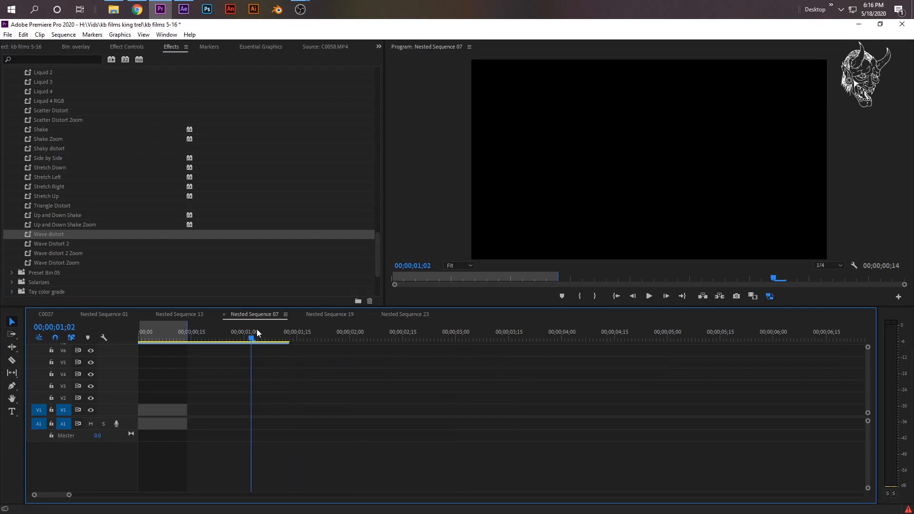
left_click(404, 314)
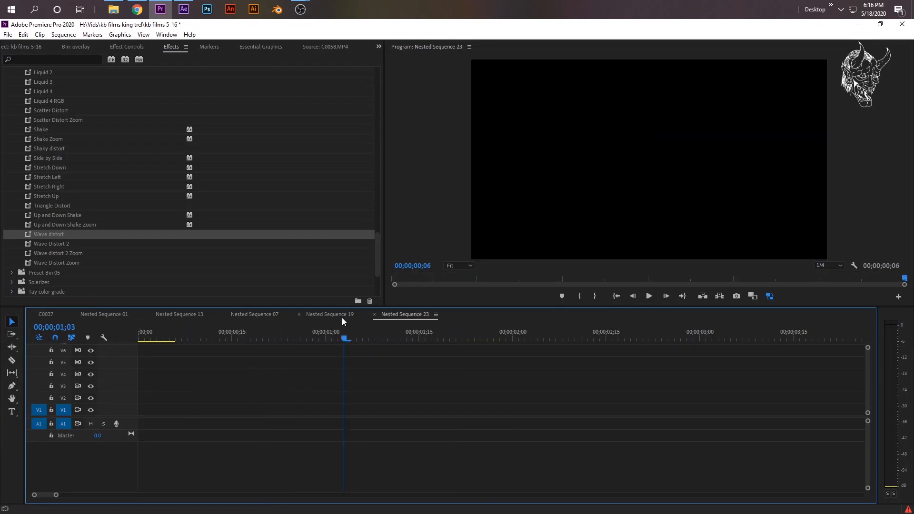
left_click(329, 314)
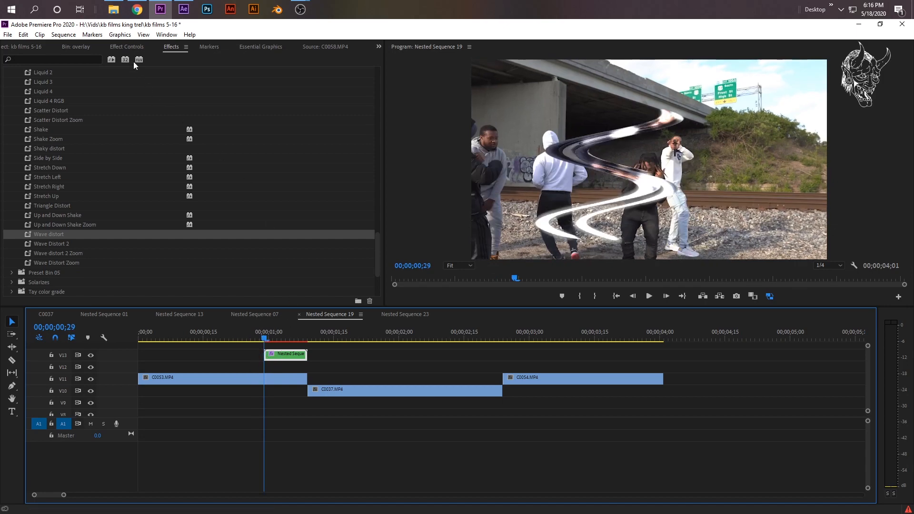
Review the hold's keyframed Wave Warp, Color Balance and VR Glow, replay it and jump to the C0054 cut
left_click(285, 354)
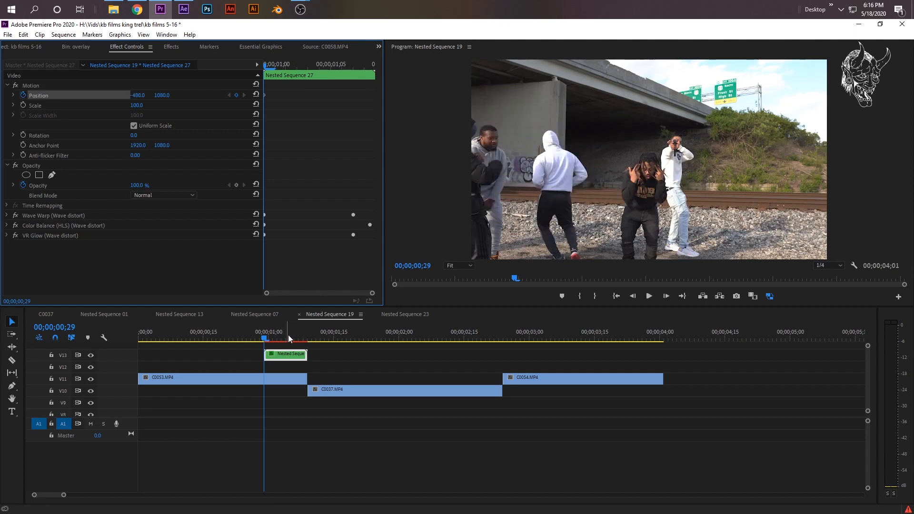
left_click(298, 332)
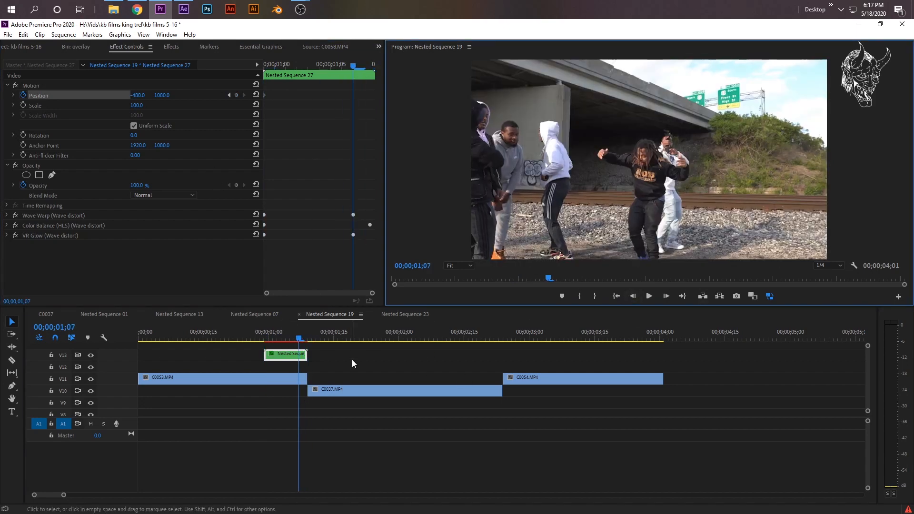
mouse_move(255, 95)
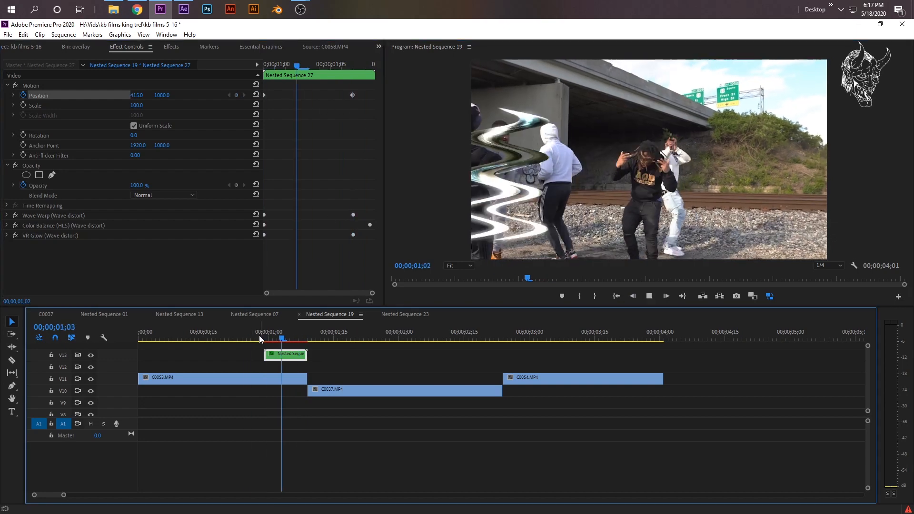
left_click(268, 338)
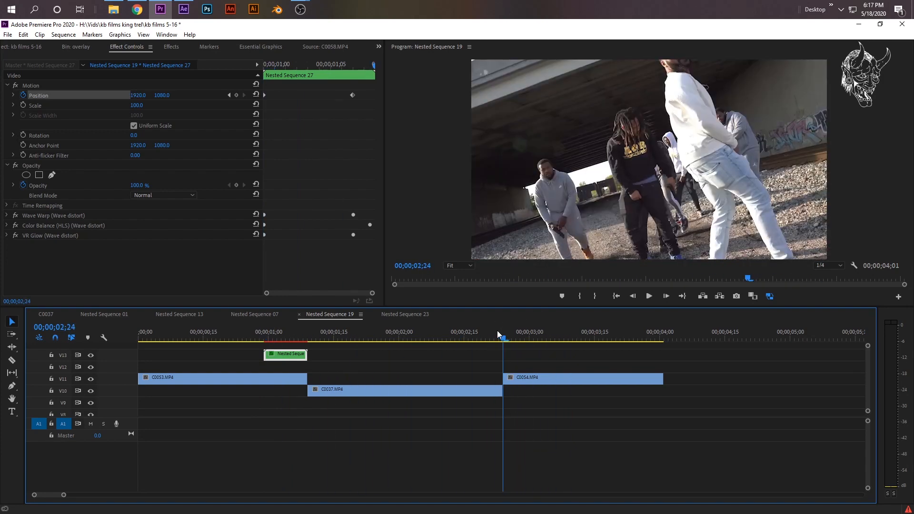
left_click(496, 339)
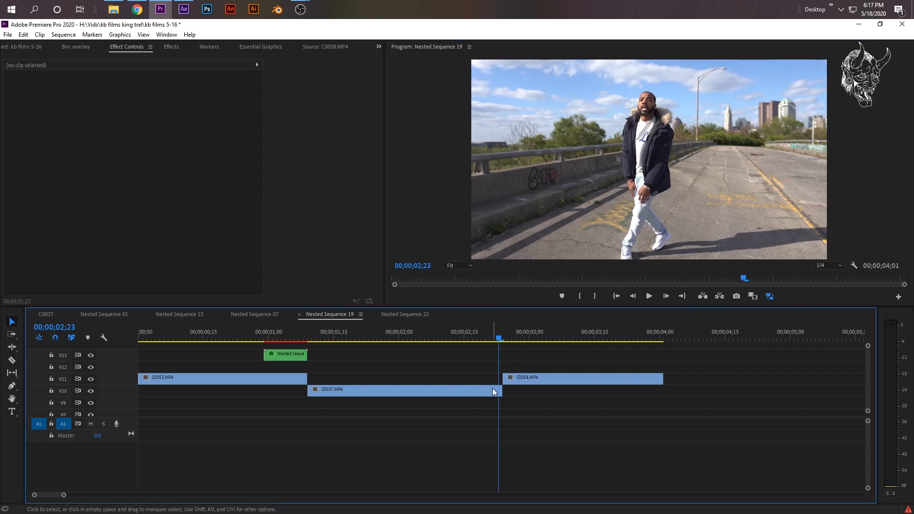
Frame-hold the clip after the second cut and start a free-form mask on its top-track copy
left_click(402, 389)
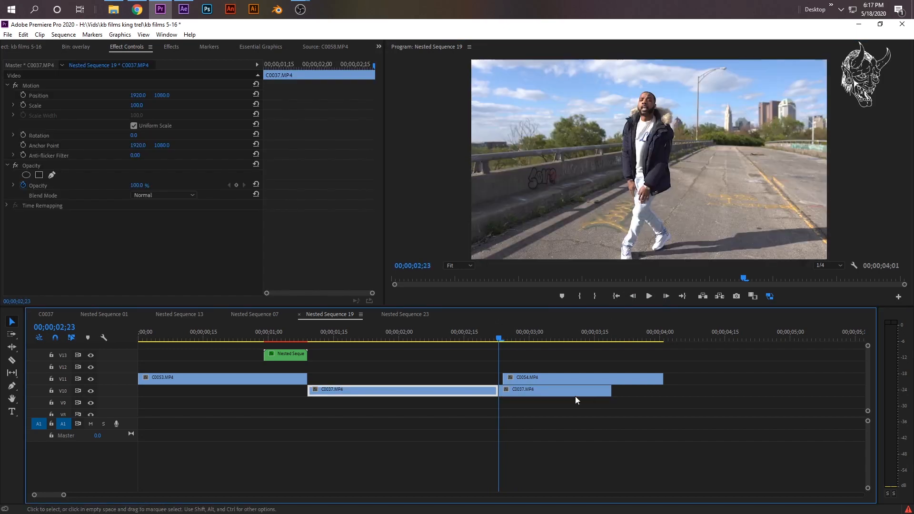
right_click(521, 389)
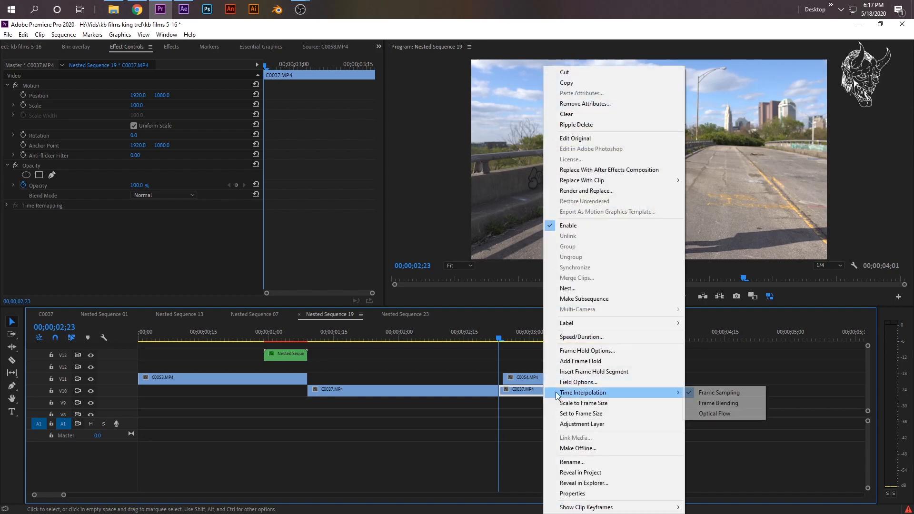
left_click(718, 392)
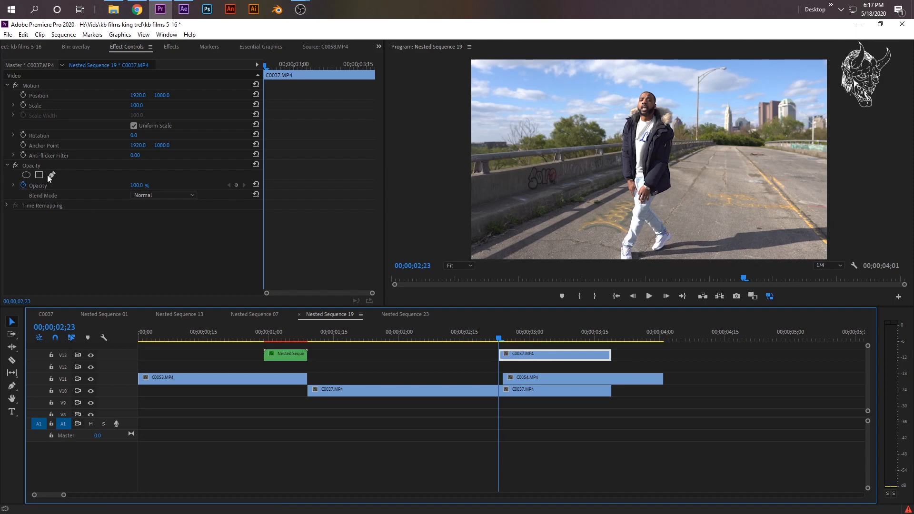
left_click(39, 176)
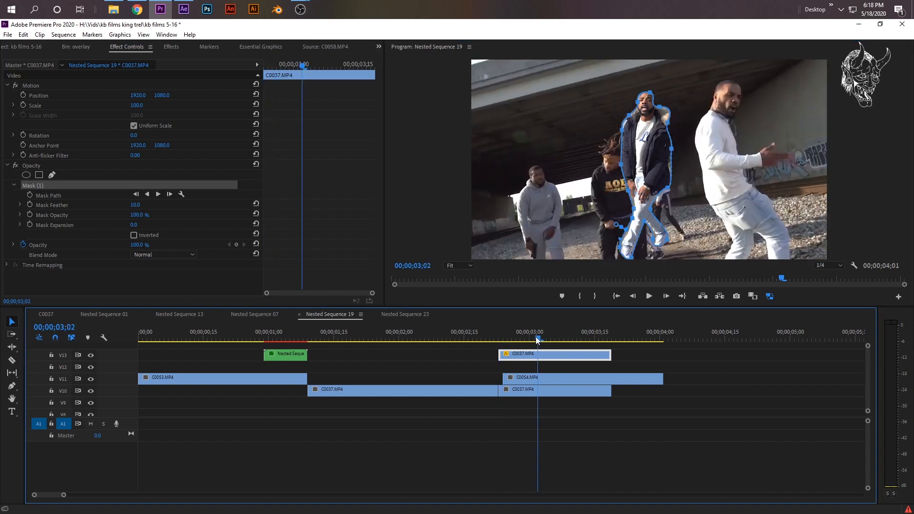
Scrub through the frozen cutout to check the mask, then bring up the clip's context menu
left_click(503, 338)
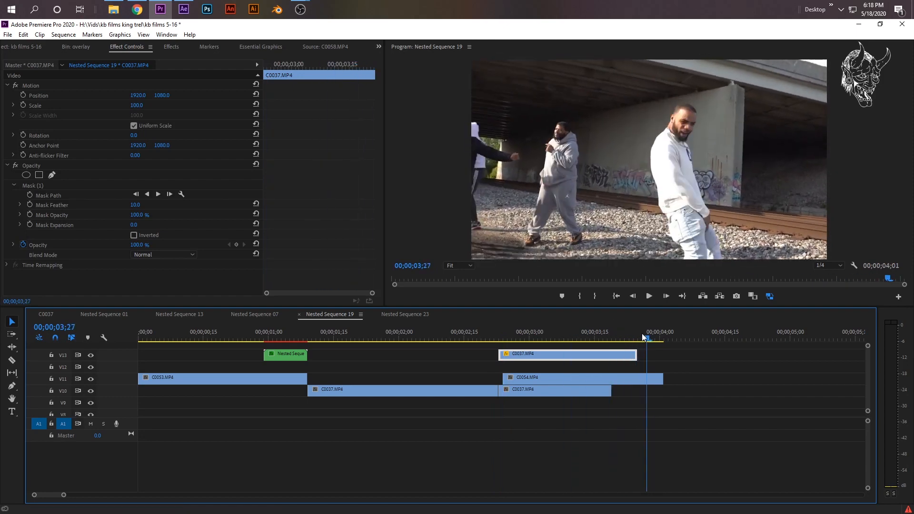
left_click(502, 332)
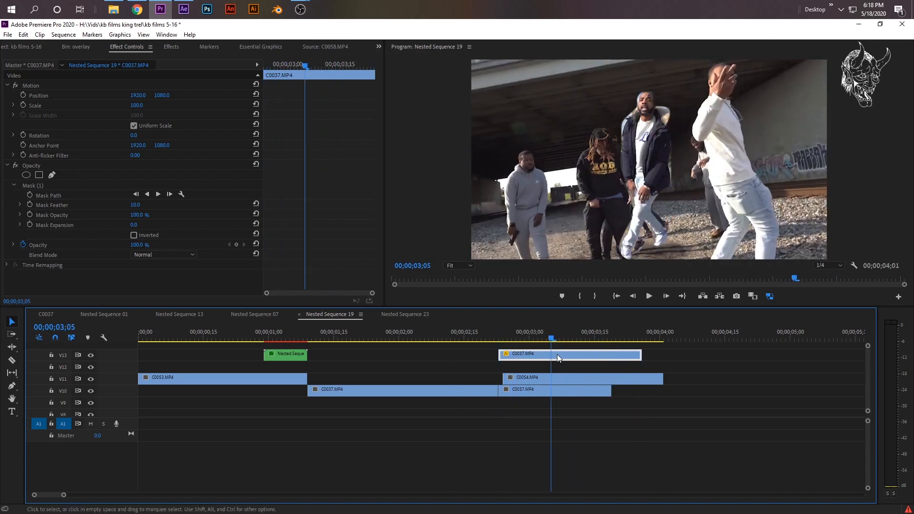
right_click(568, 354)
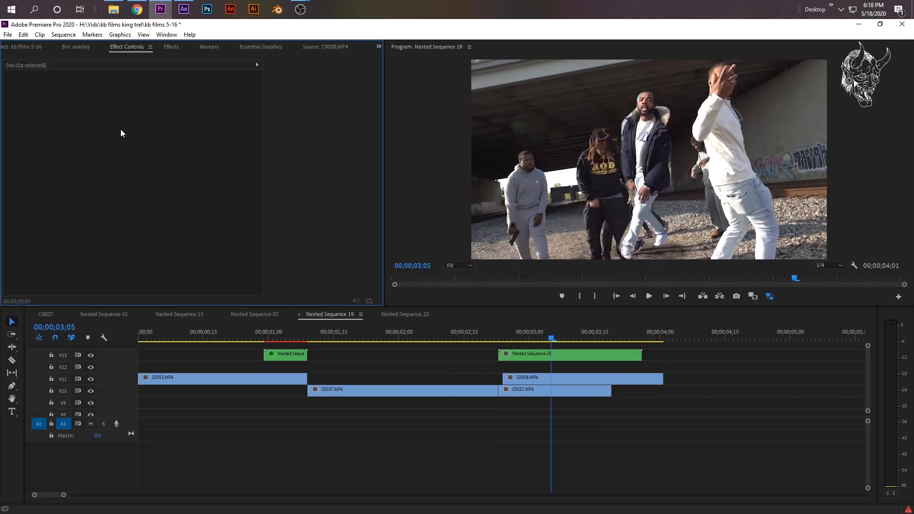
Apply the Wave Distort 2 preset from the Effects list to the nested freeze clip
left_click(171, 46)
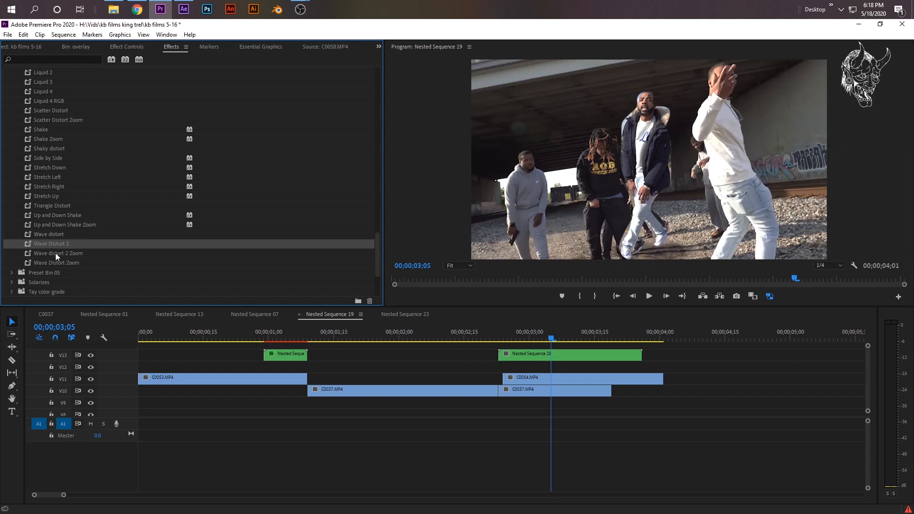
left_click(568, 354)
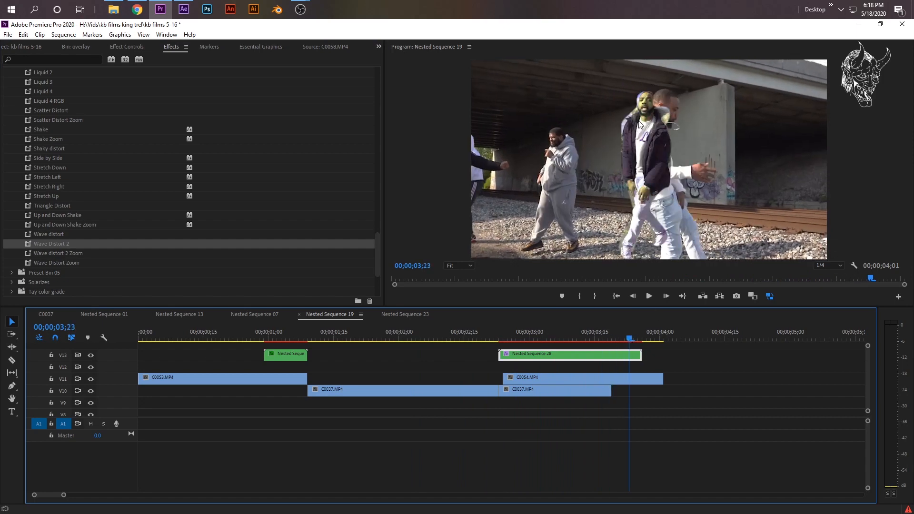
mouse_move(696, 221)
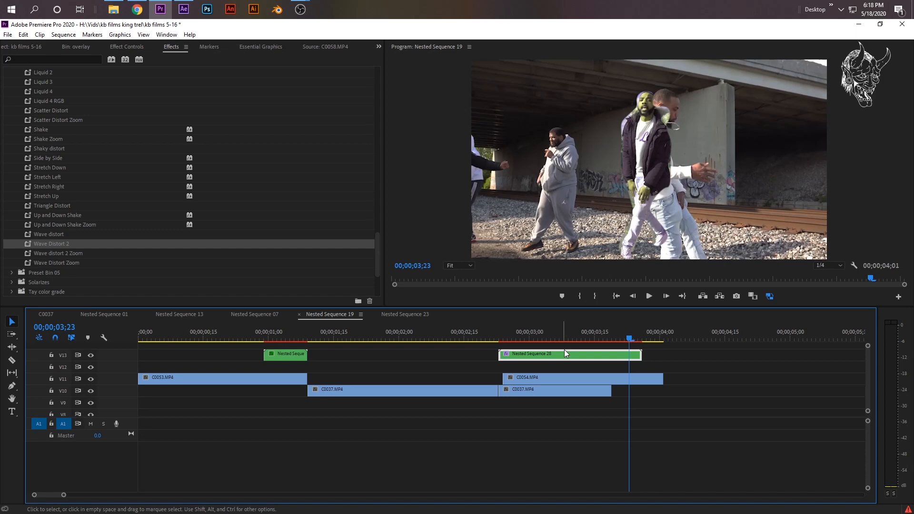
right_click(568, 354)
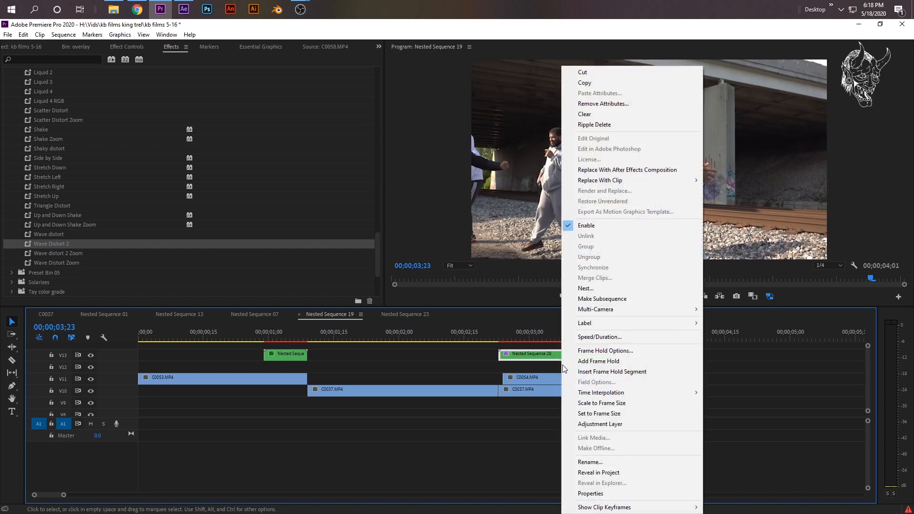
Set the nested clip to Reverse Speed (-100%) in Speed/Duration
left_click(598, 336)
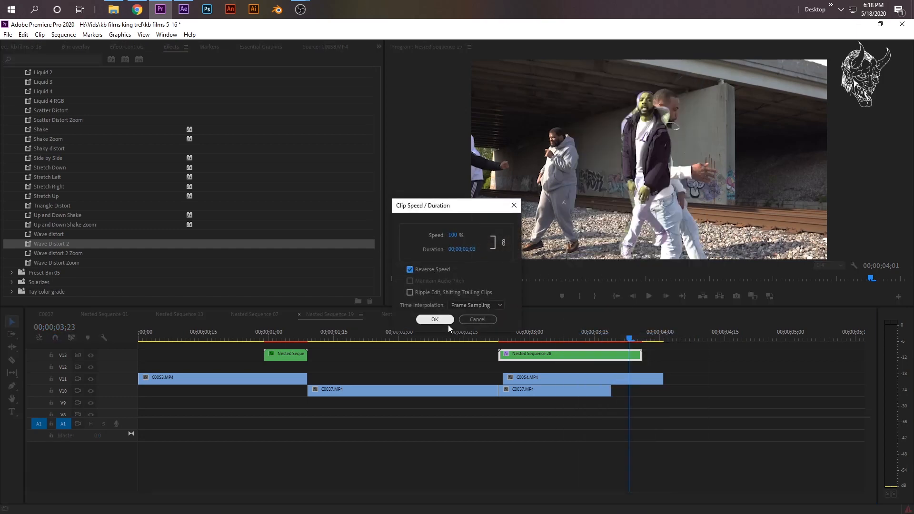
left_click(434, 319)
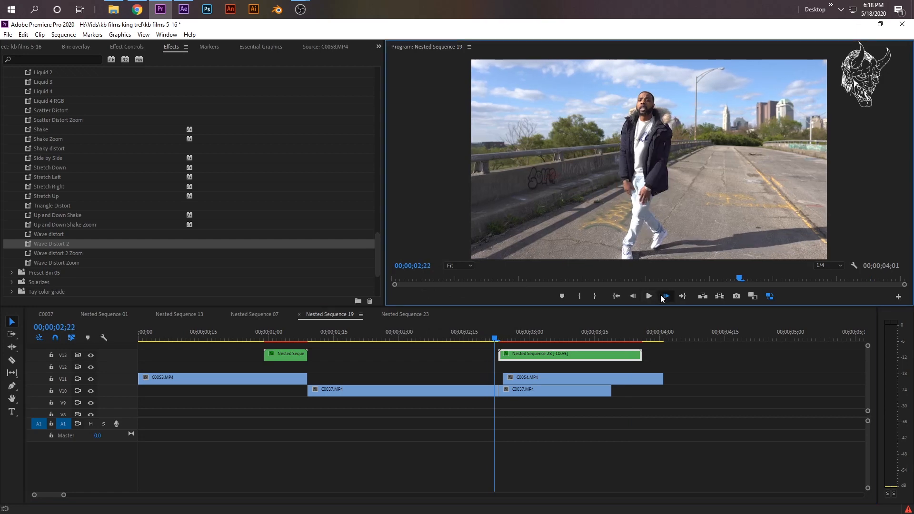
left_click(665, 296)
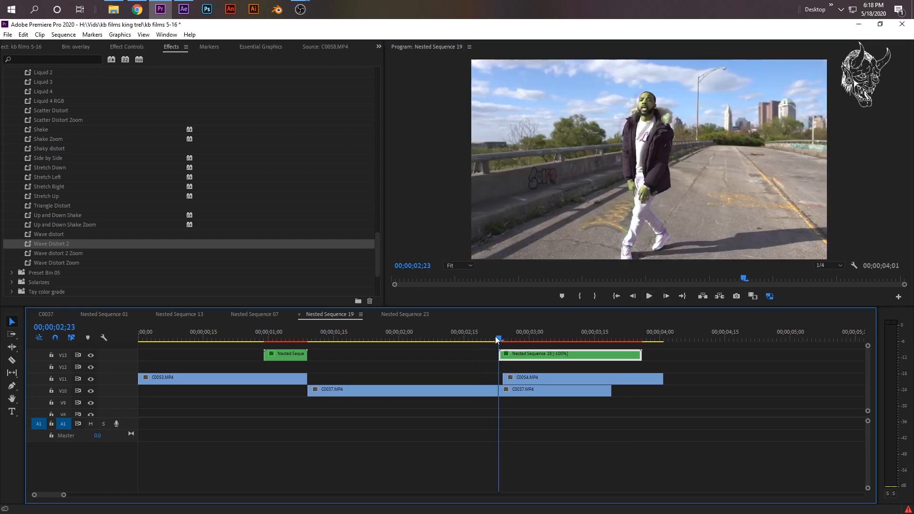
Scrub through the reversed wave transition and select the clip to view its effects
left_click(612, 338)
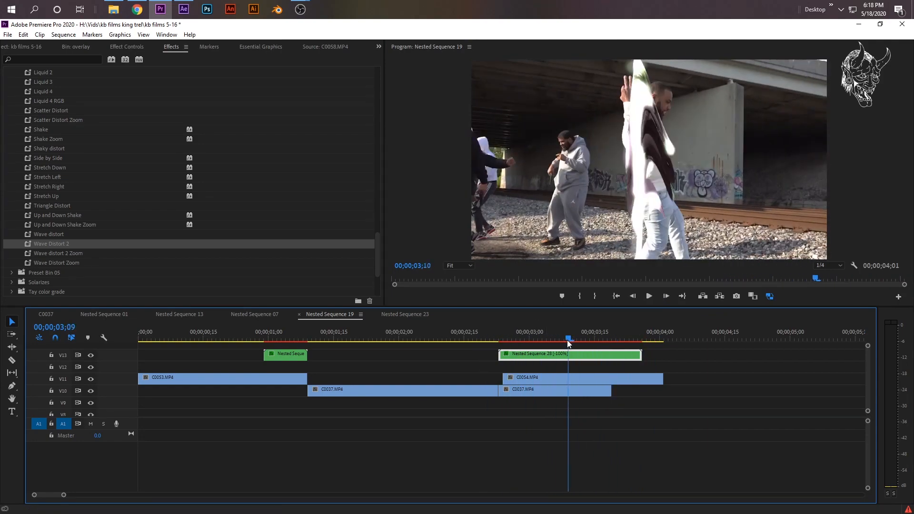
left_click(576, 337)
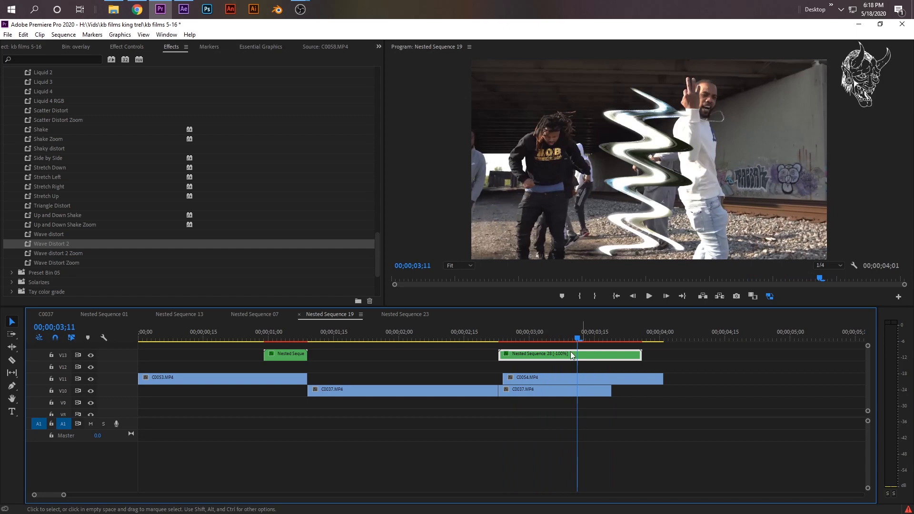
left_click(127, 47)
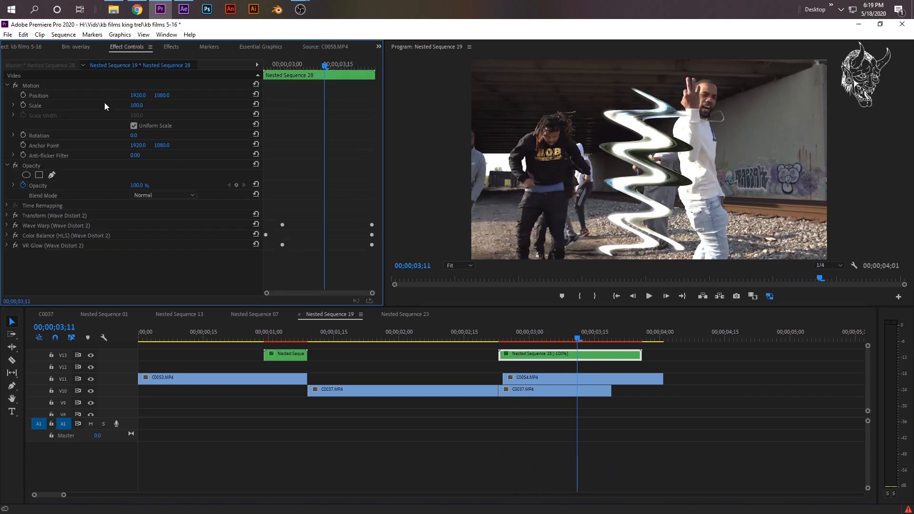
mouse_move(23, 96)
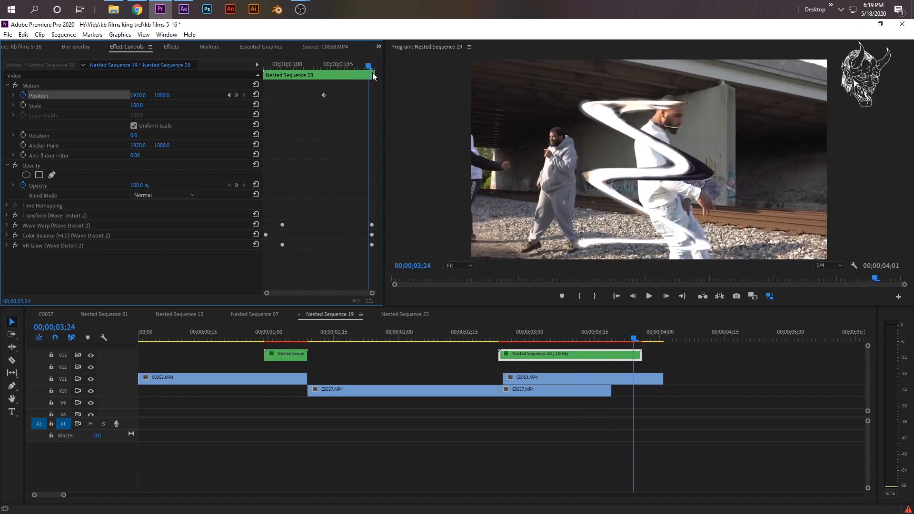
Play back the reversed wave transition, then return to the effects presets list
key("right")
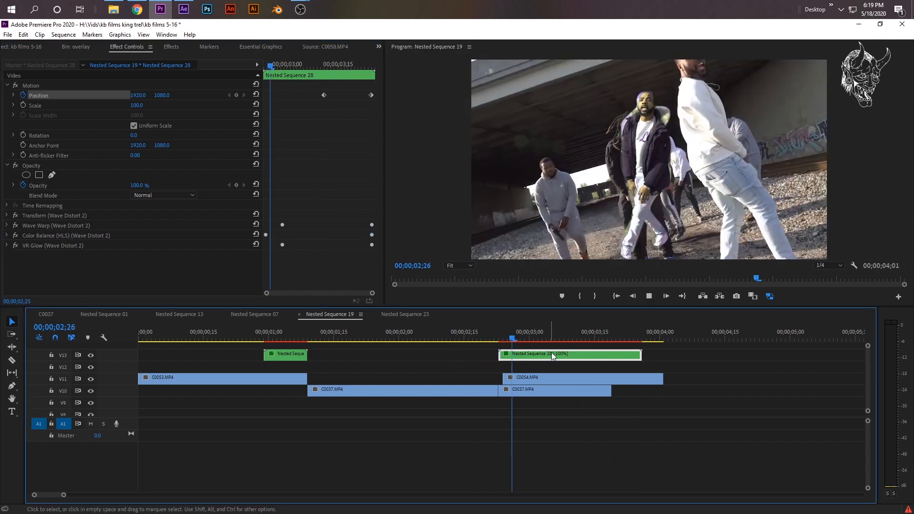
left_click(468, 332)
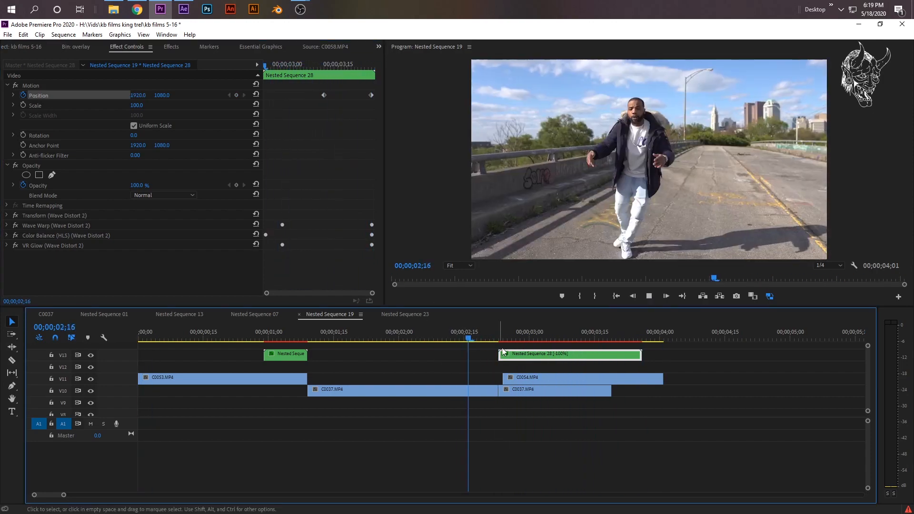
left_click(171, 46)
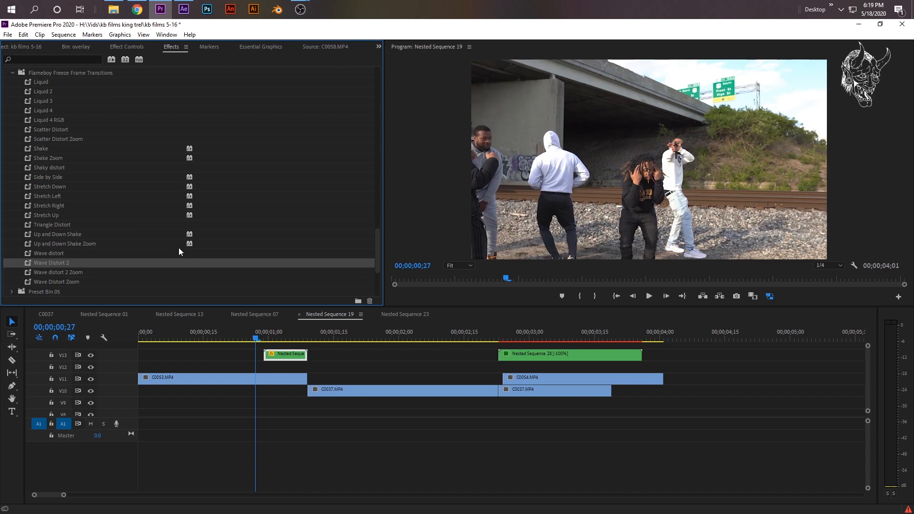
Apply the Up and Down Shake preset to the first nested freeze clip
left_click(264, 332)
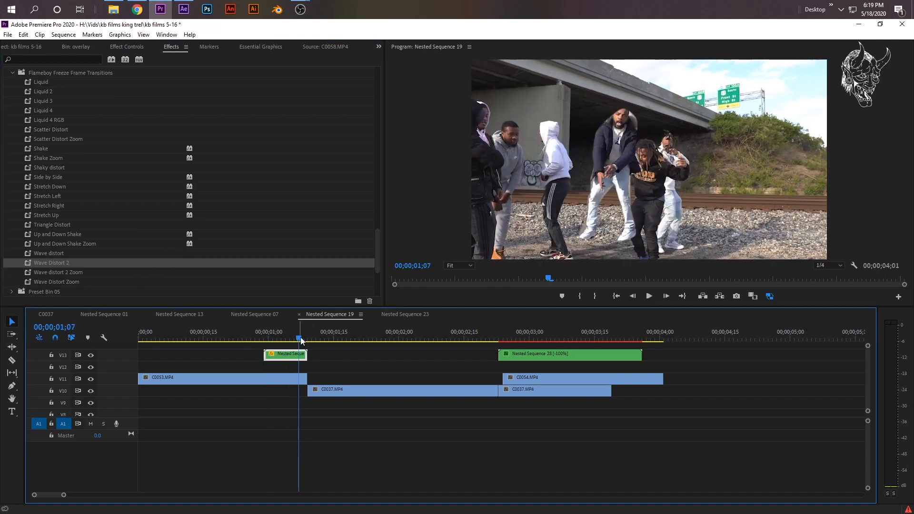
left_click(264, 338)
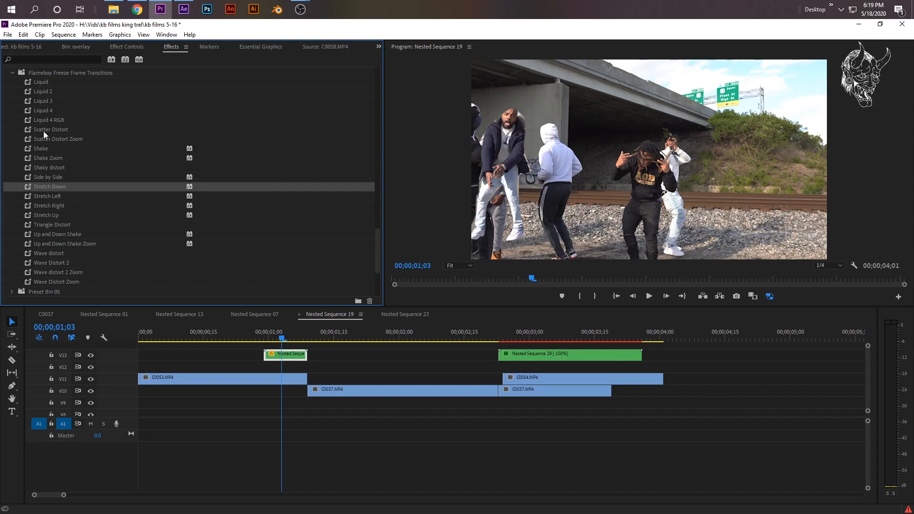
scroll("down", 3)
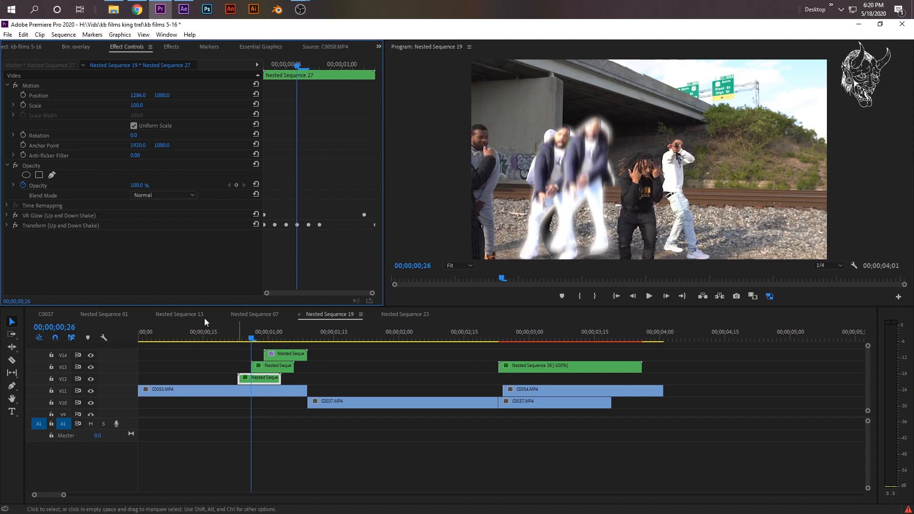
Save the project and preview the stacked offset shake copies
key("ctrl+s")
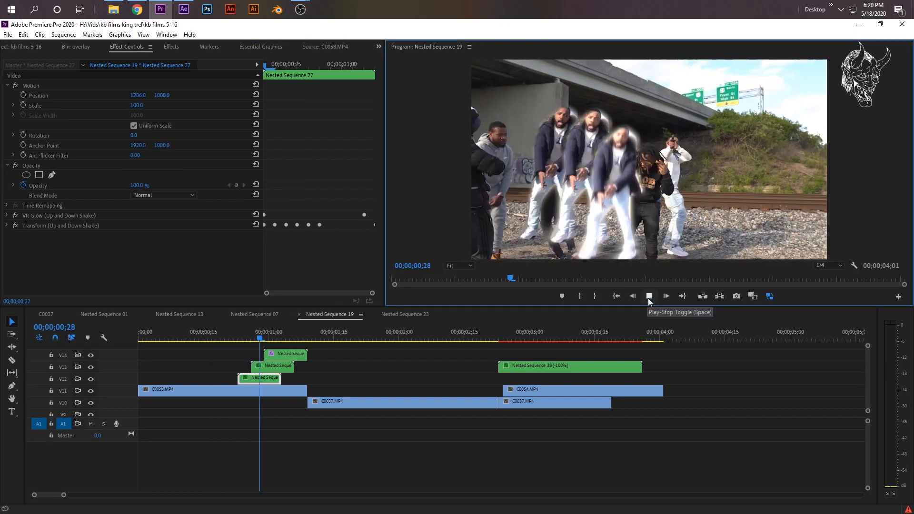
left_click(648, 296)
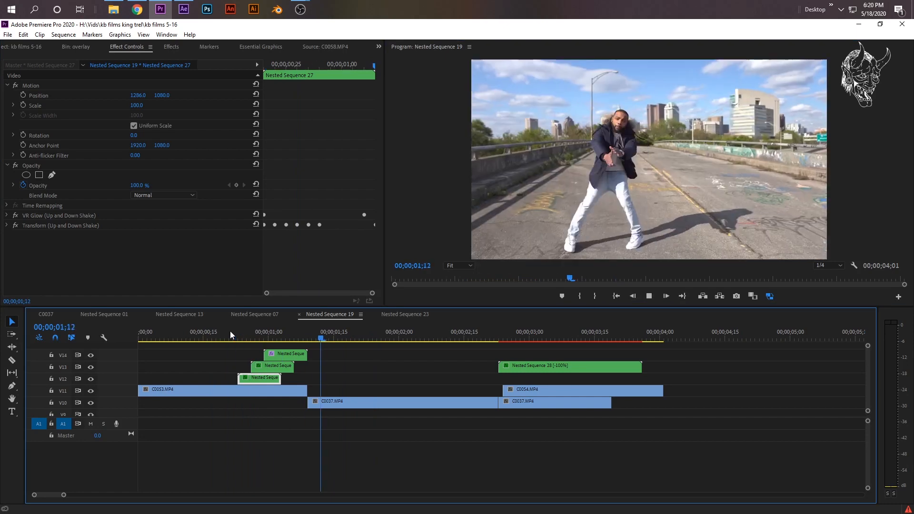